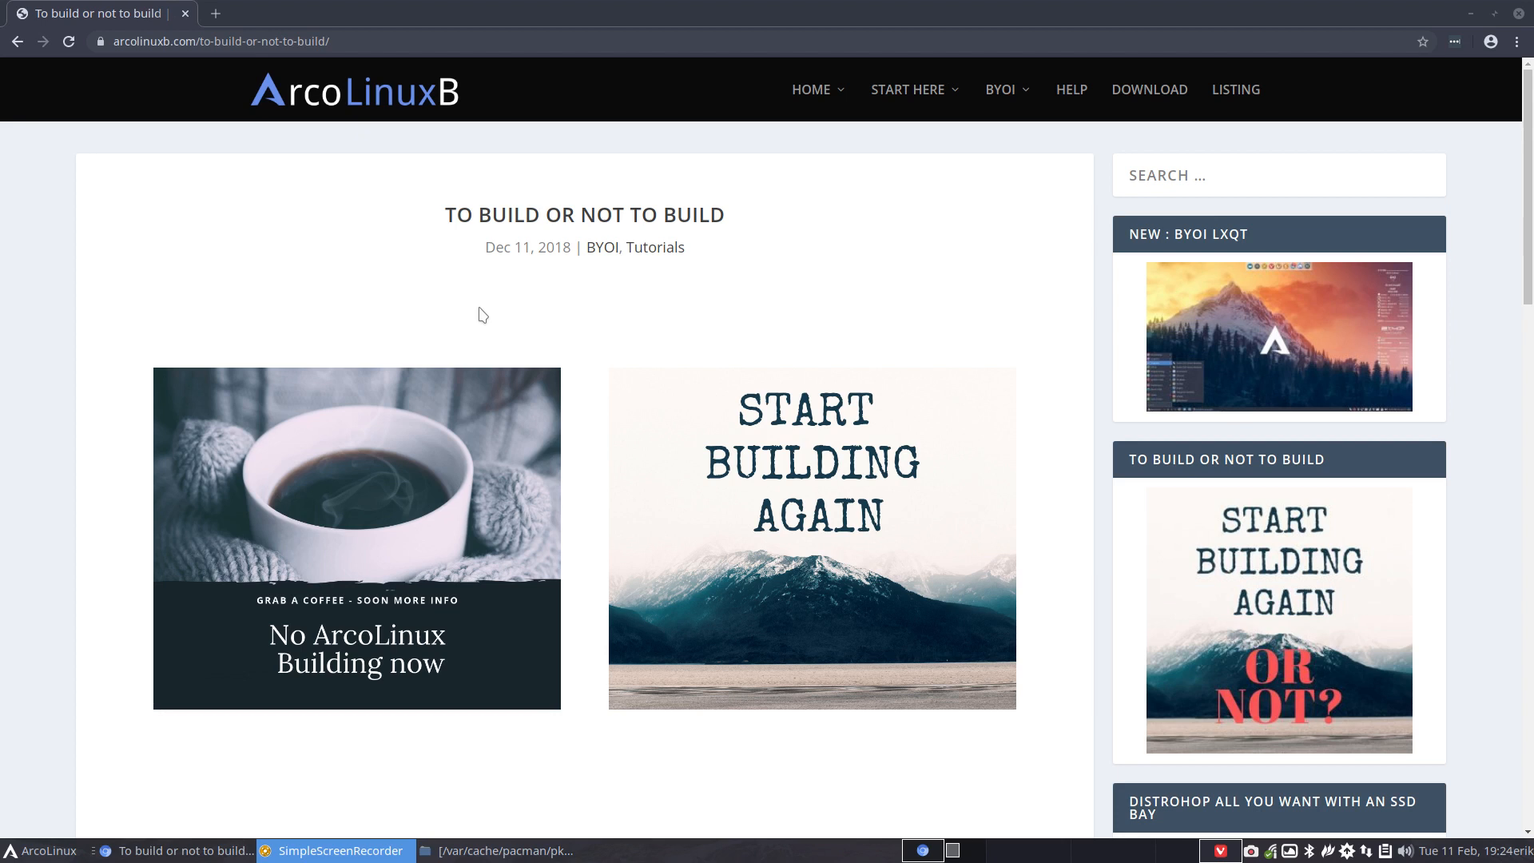
{"action": "mouse_move", "coordinate": [617, 292]}
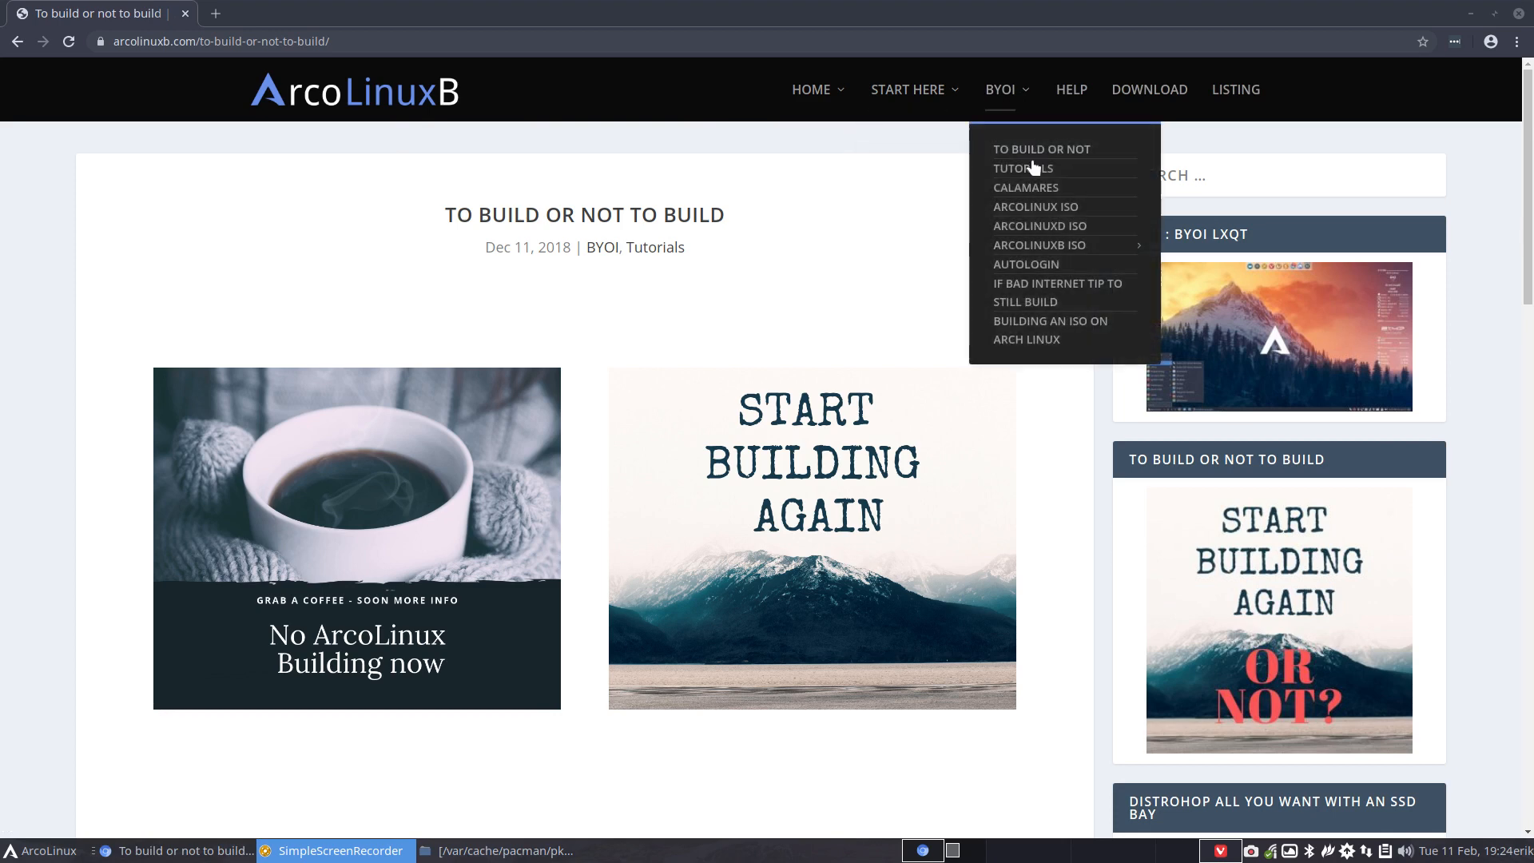
{"action": "mouse_move", "coordinate": [1041, 246]}
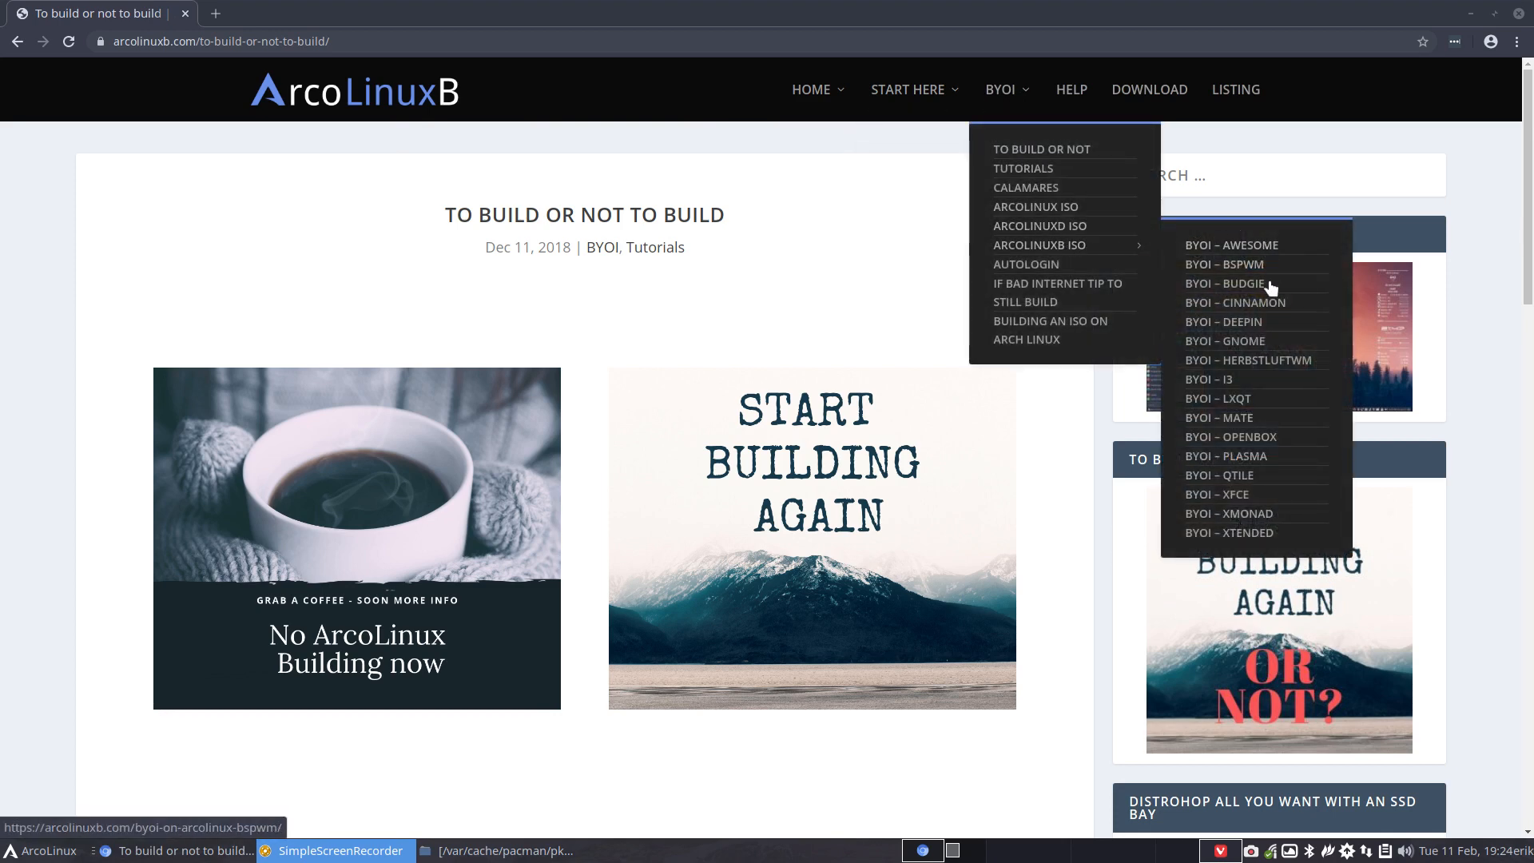
- Open the BYOI – GNOME build tutorial from the ArcoLinuxB site menu
{"action": "left_click", "coordinate": [1224, 340]}
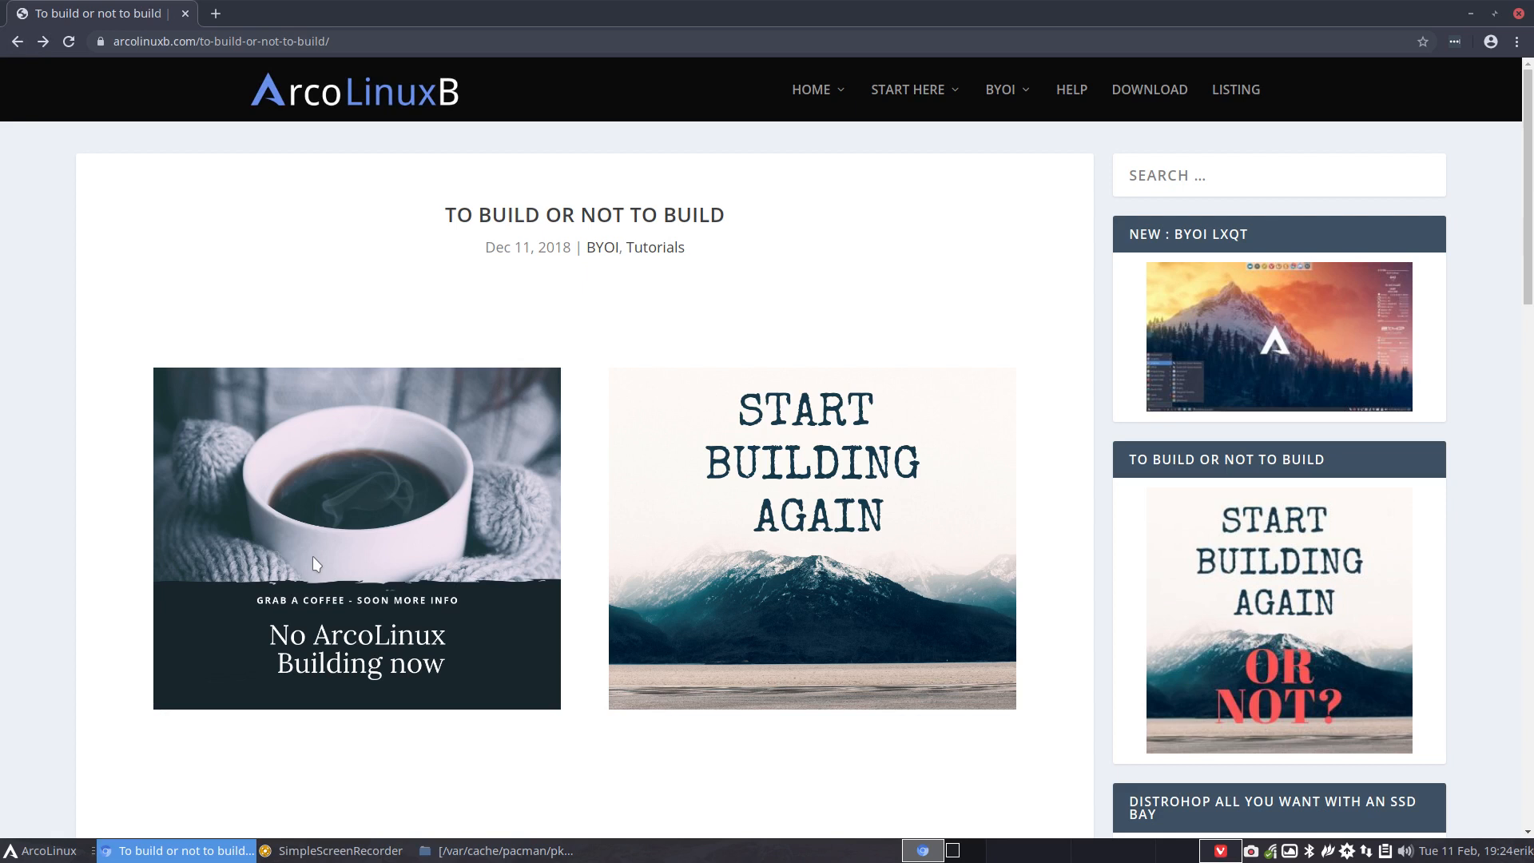
{"action": "mouse_move", "coordinate": [413, 535]}
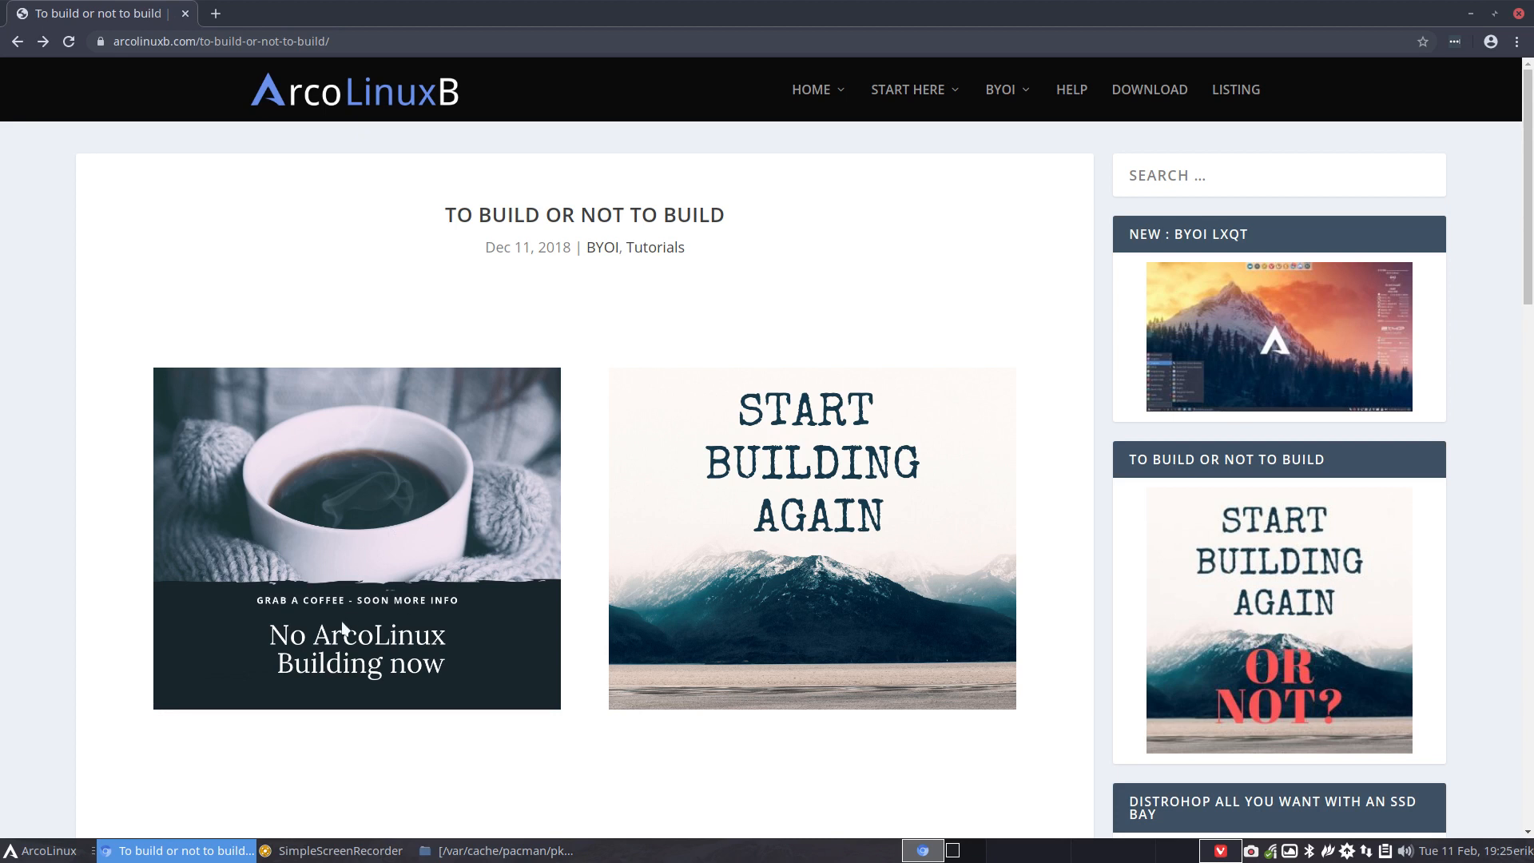
{"action": "mouse_move", "coordinate": [344, 626]}
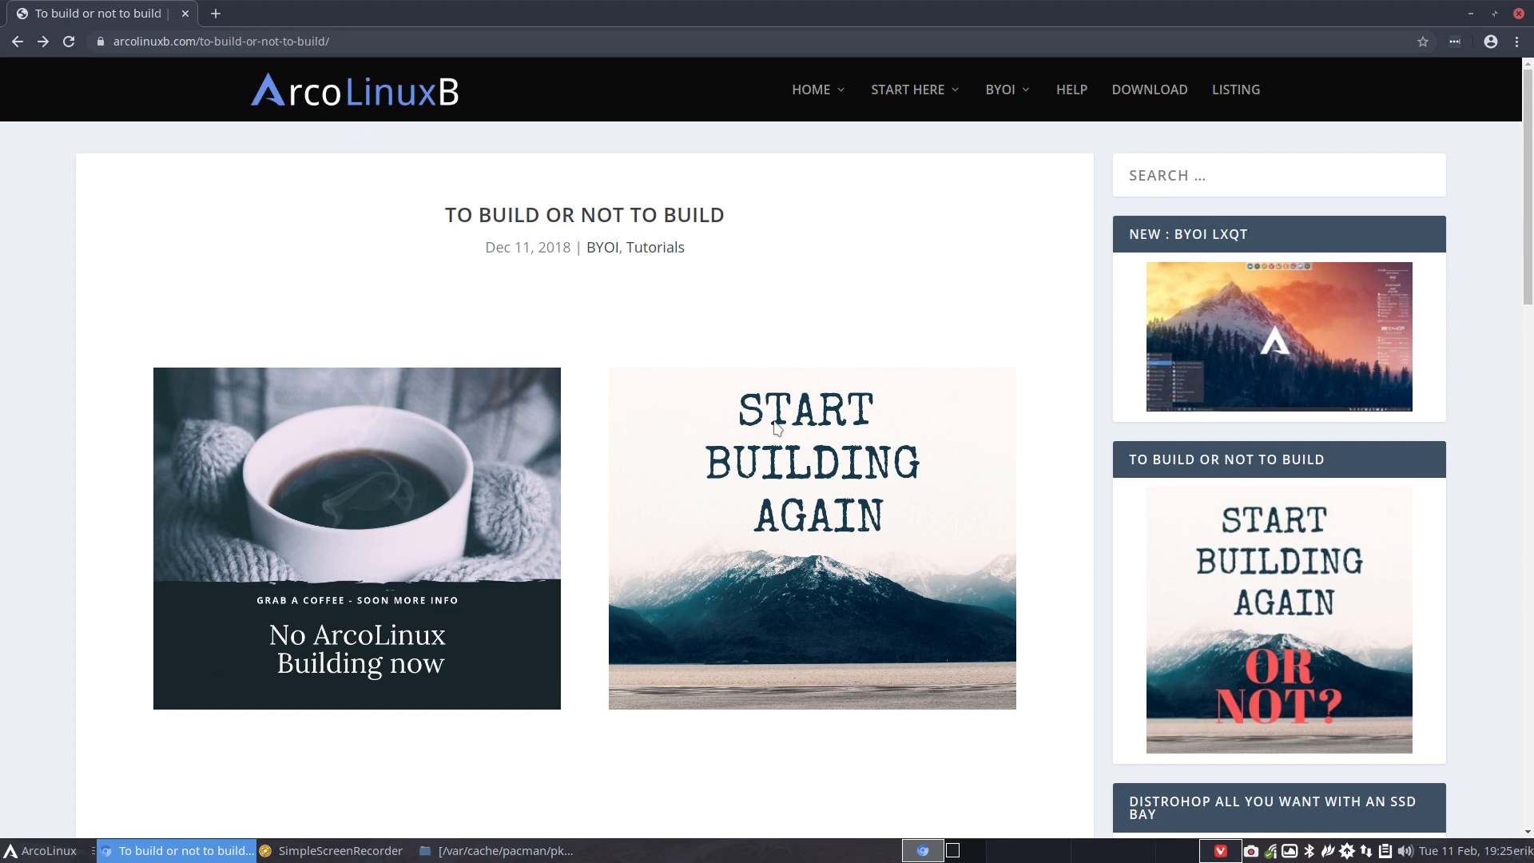
{"action": "mouse_move", "coordinate": [840, 612]}
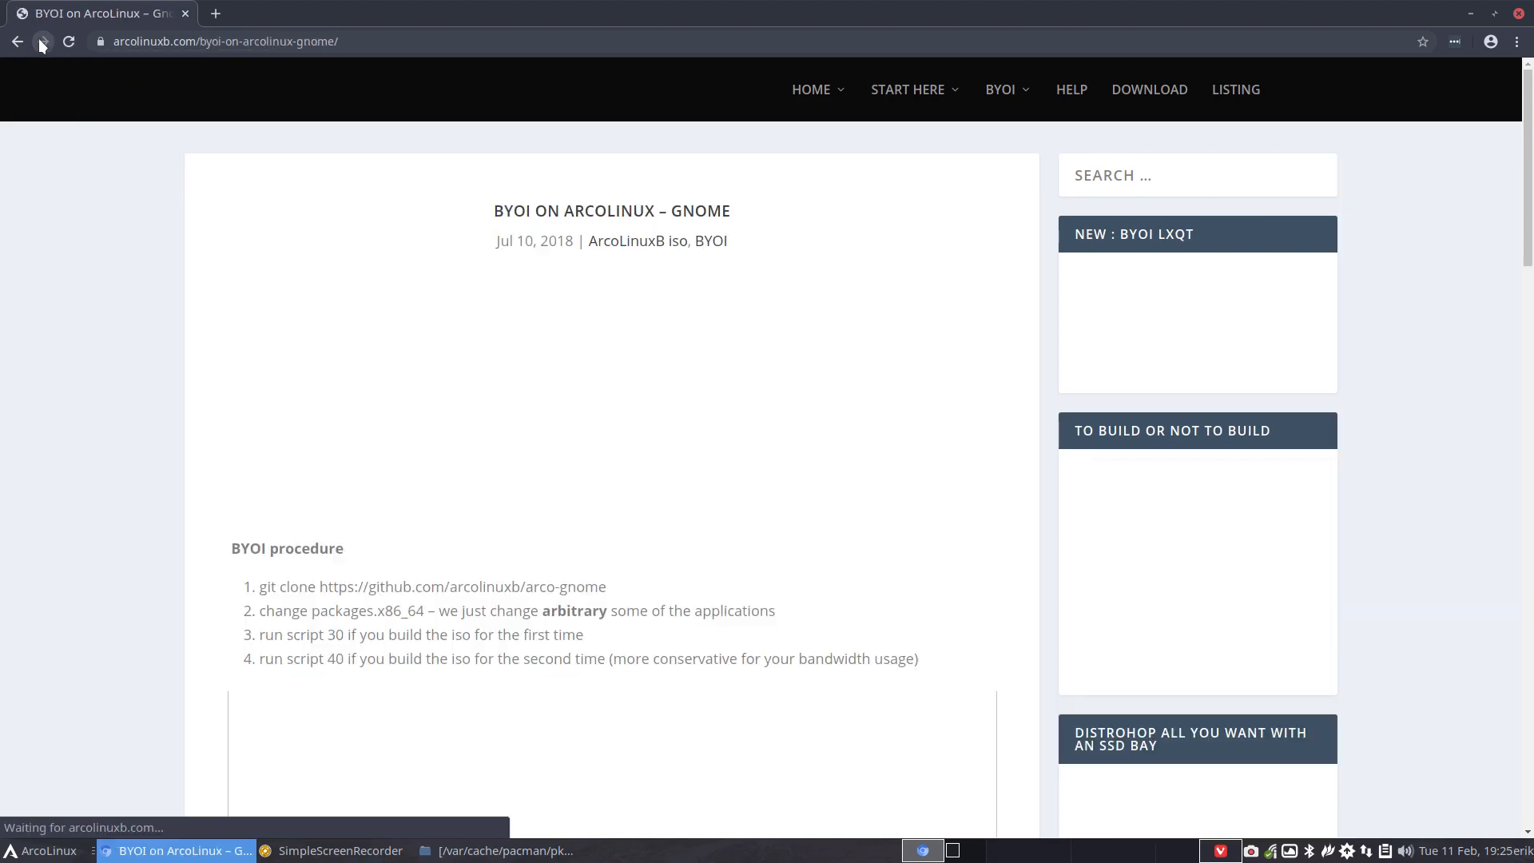
{"action": "scroll", "scroll_direction": "down", "scroll_amount": 3}
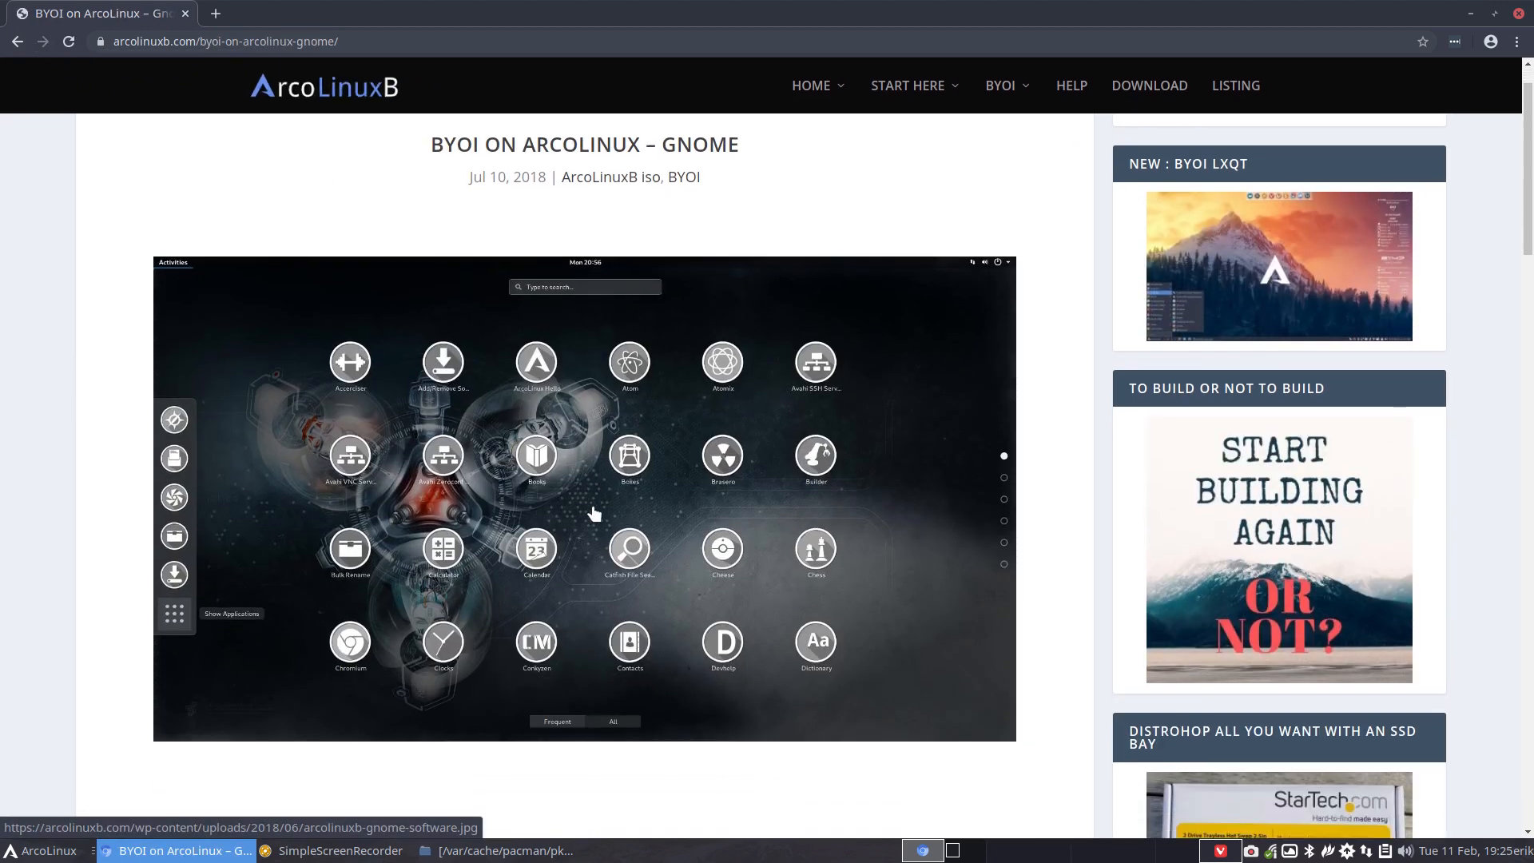
{"action": "scroll", "scroll_direction": "down", "scroll_amount": 3}
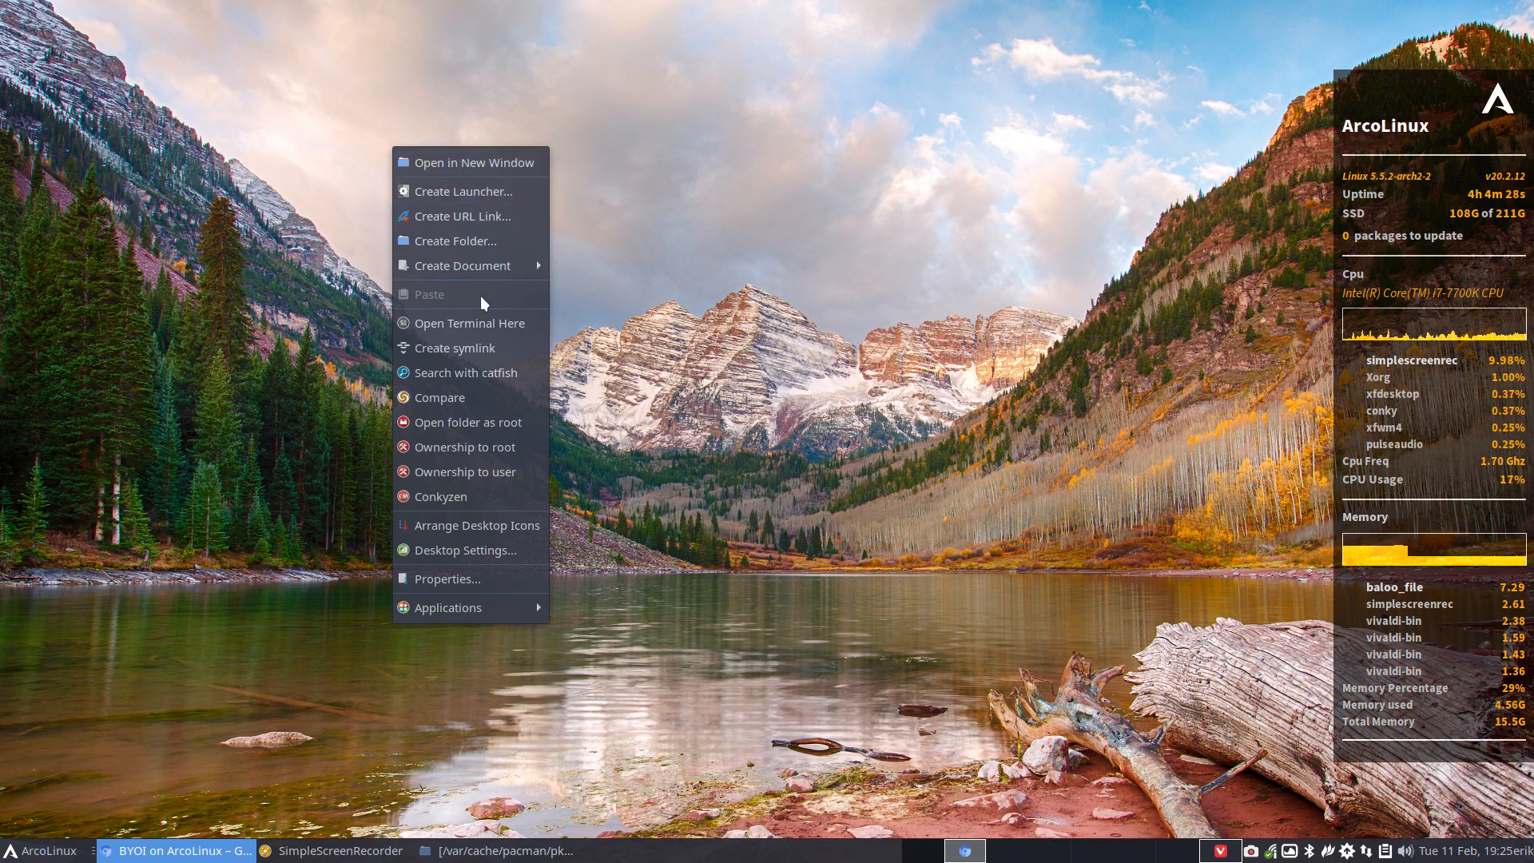
{"action": "left_click", "coordinate": [469, 323]}
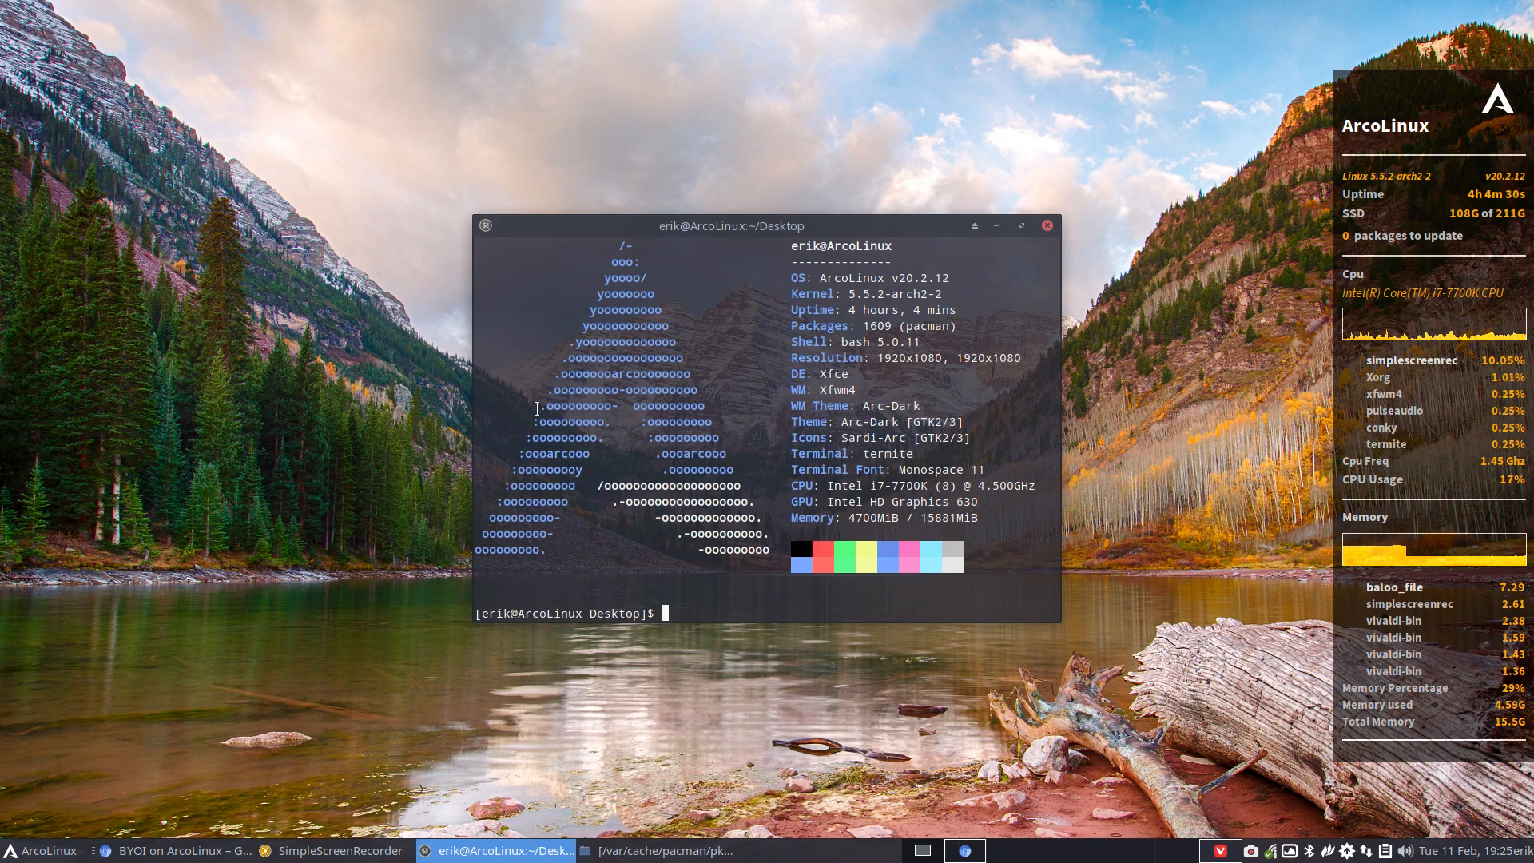
{"action": "type", "text": "git clone https://github.com/arcolinuxb/arco-gnome"}
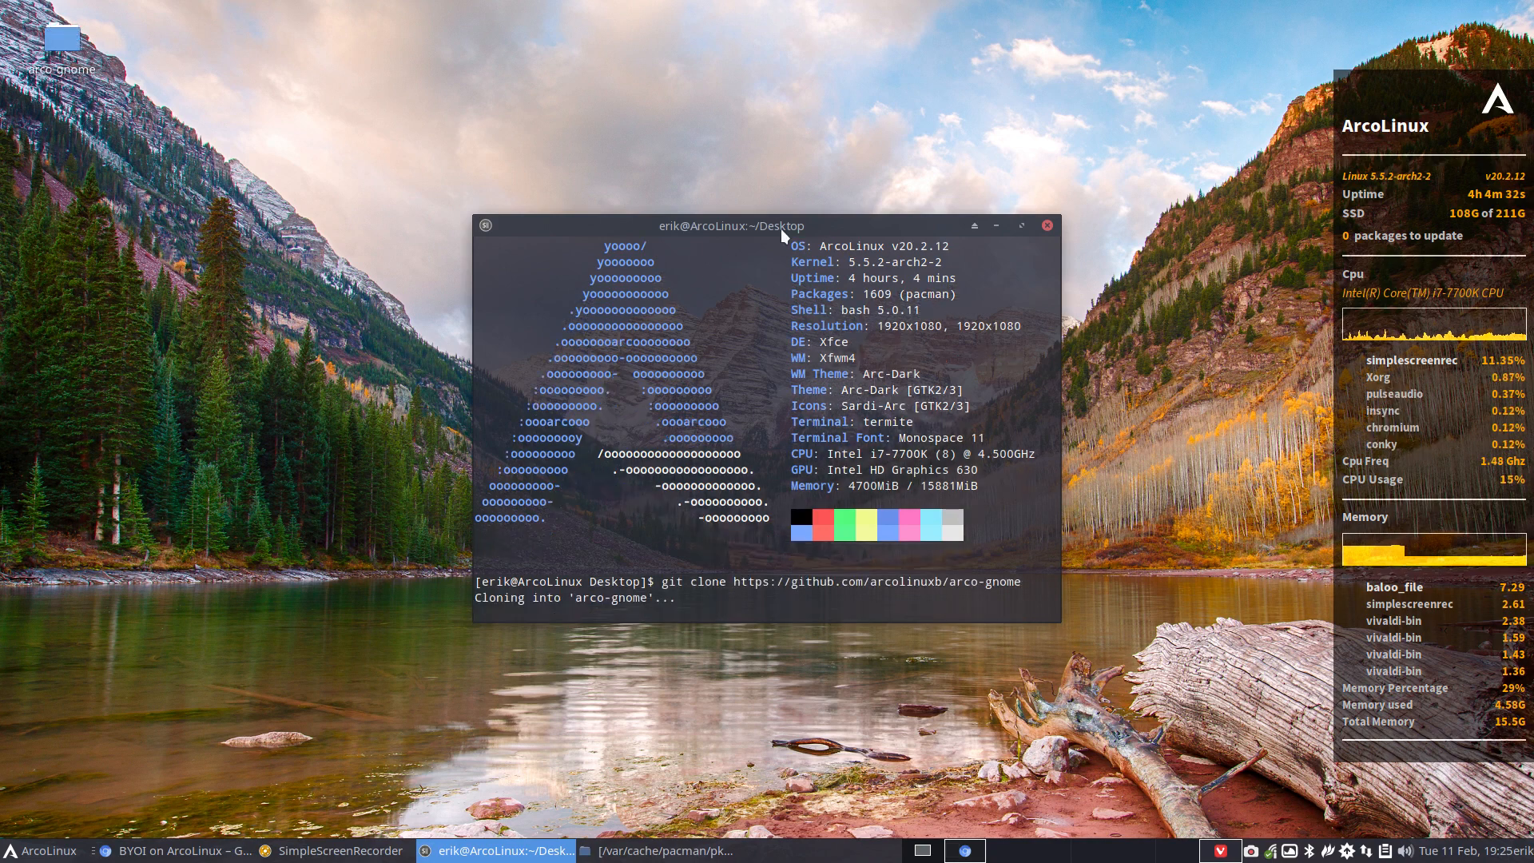
{"action": "left_click", "coordinate": [1045, 225]}
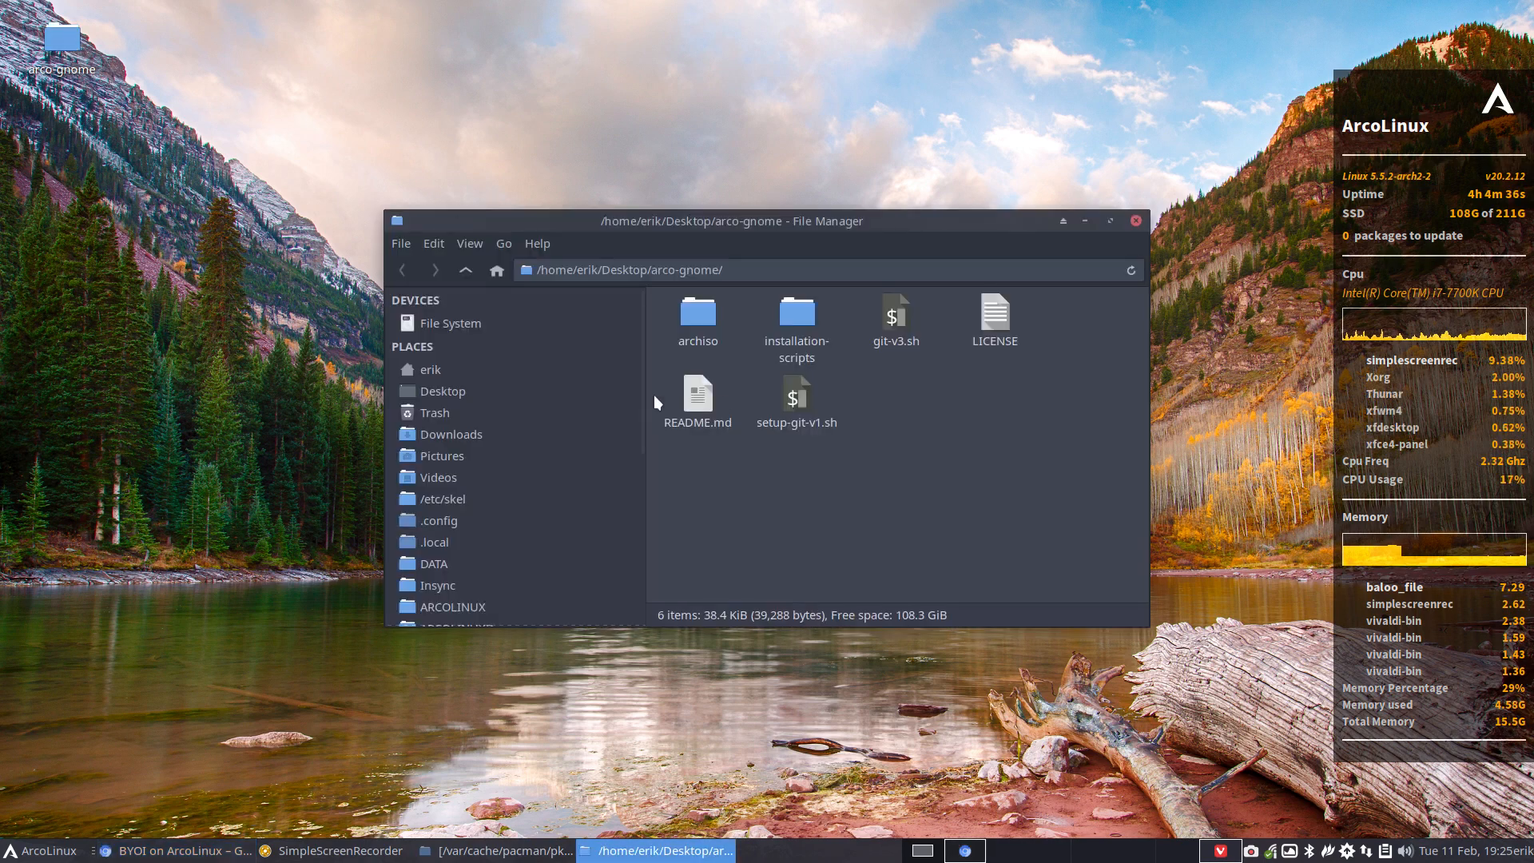
{"action": "mouse_move", "coordinate": [680, 476]}
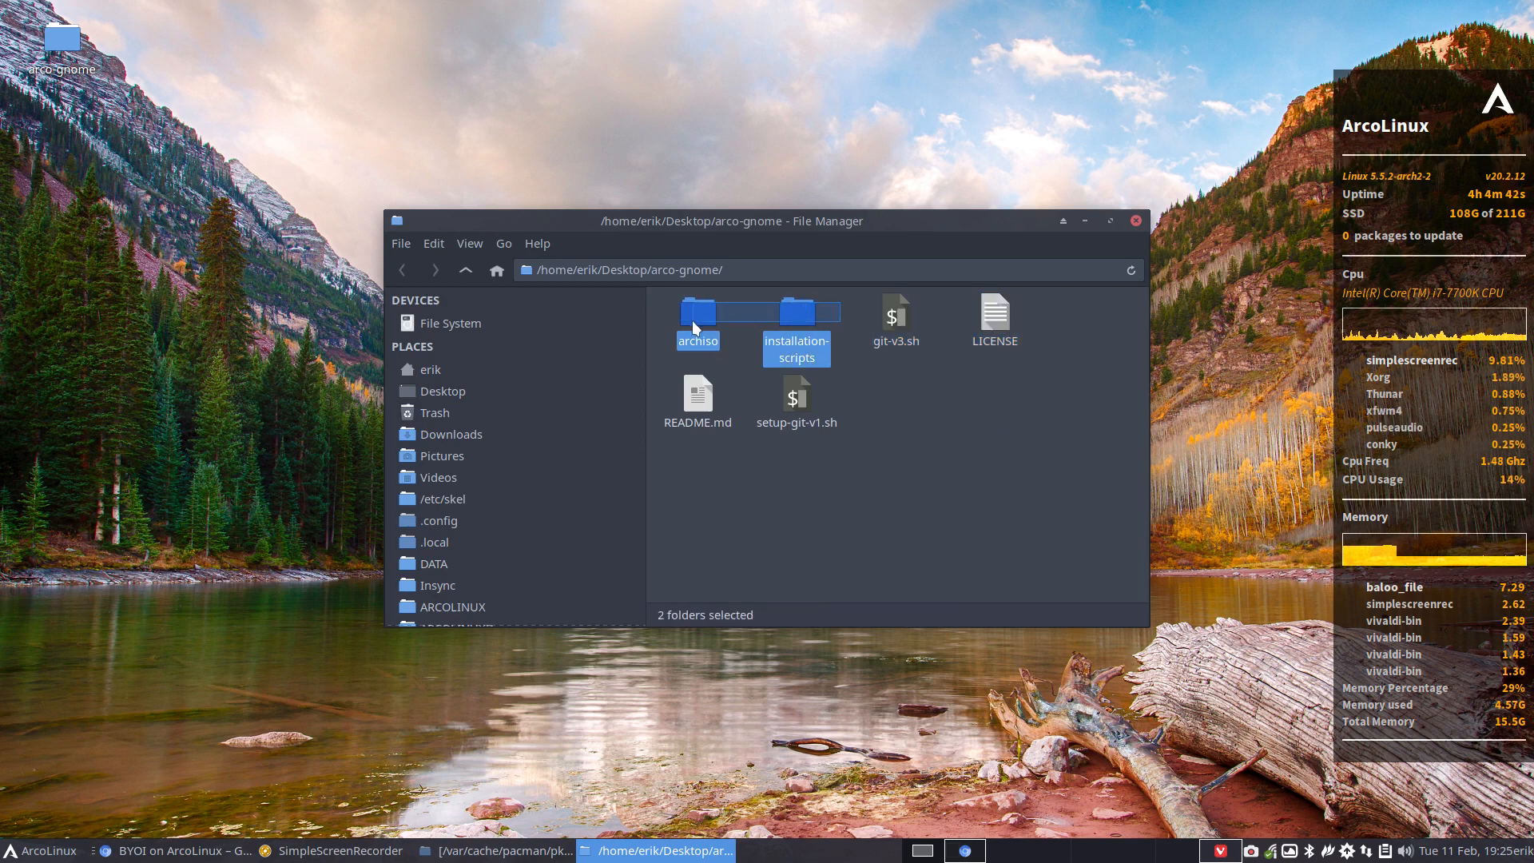
{"action": "mouse_move", "coordinate": [826, 319]}
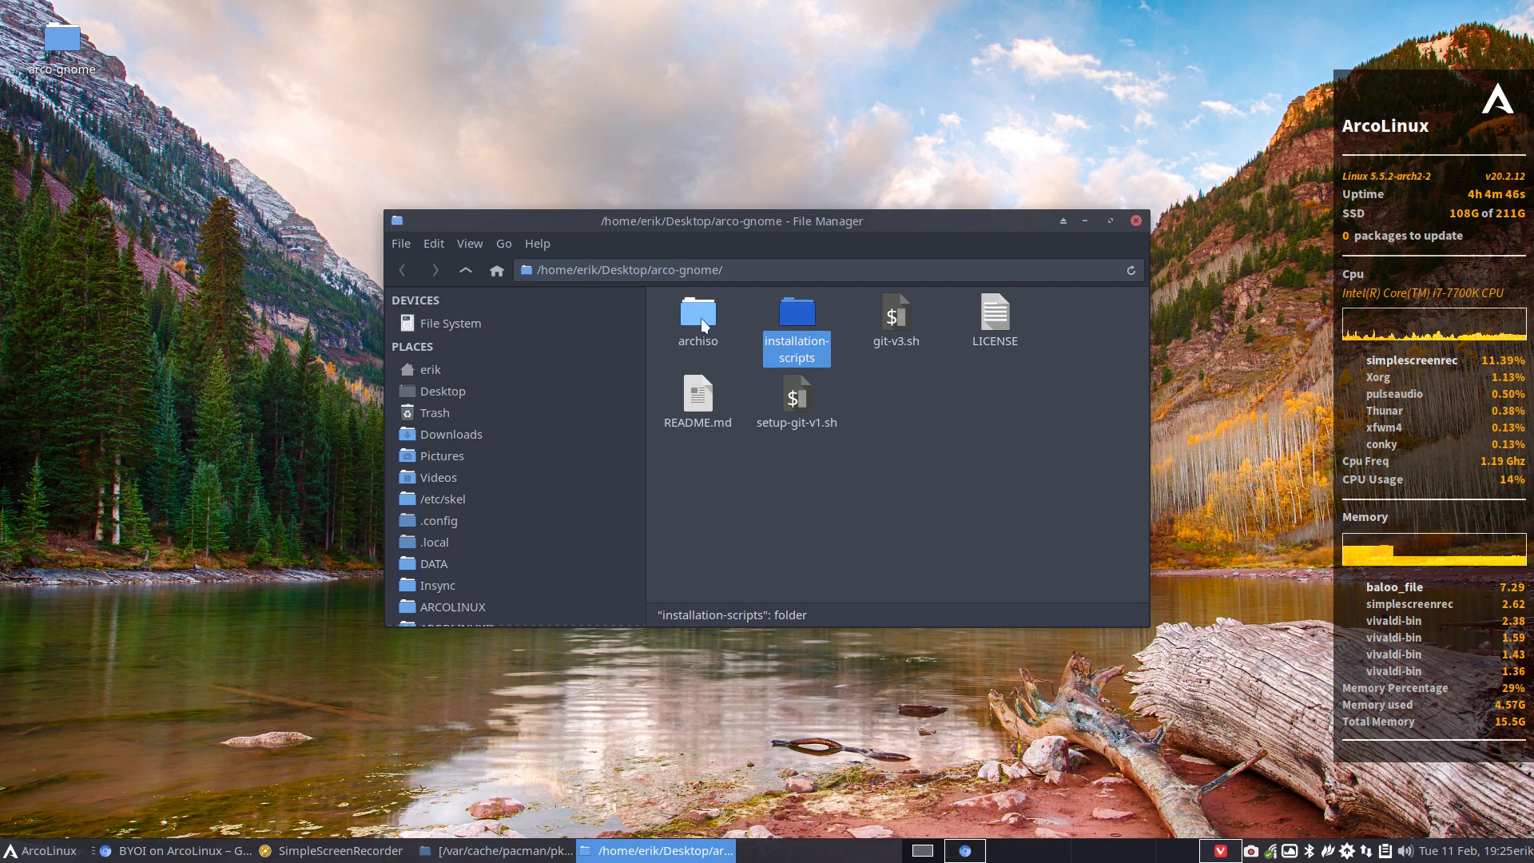
- Enter the archiso folder inside the cloned arco-gnome repository
{"action": "double_click", "coordinate": [698, 315]}
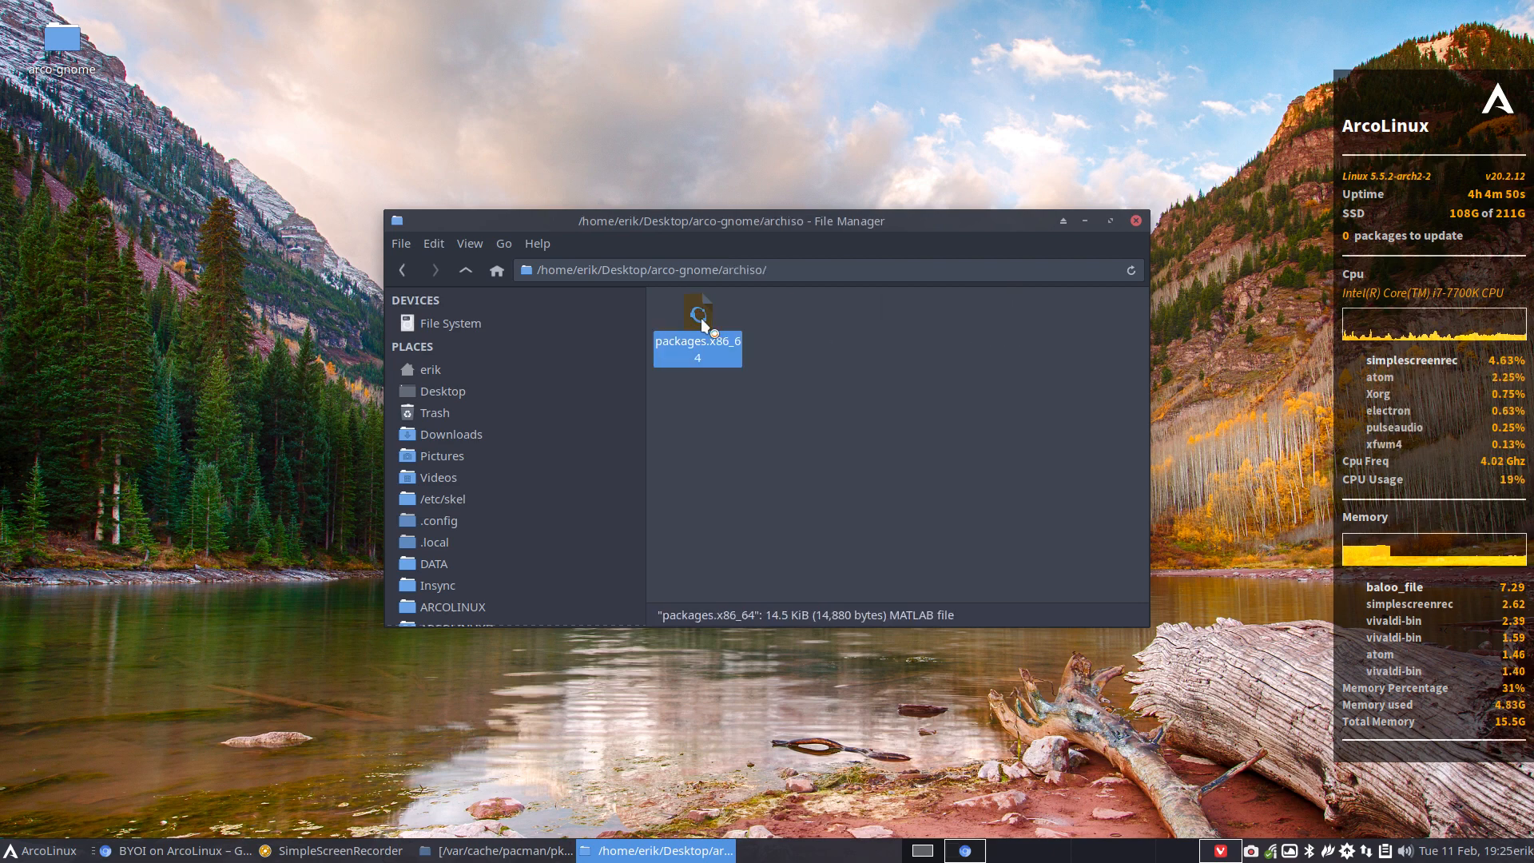
- Review the packages.x86_64 package list in Atom by scrolling through its entries
{"action": "double_click", "coordinate": [698, 338]}
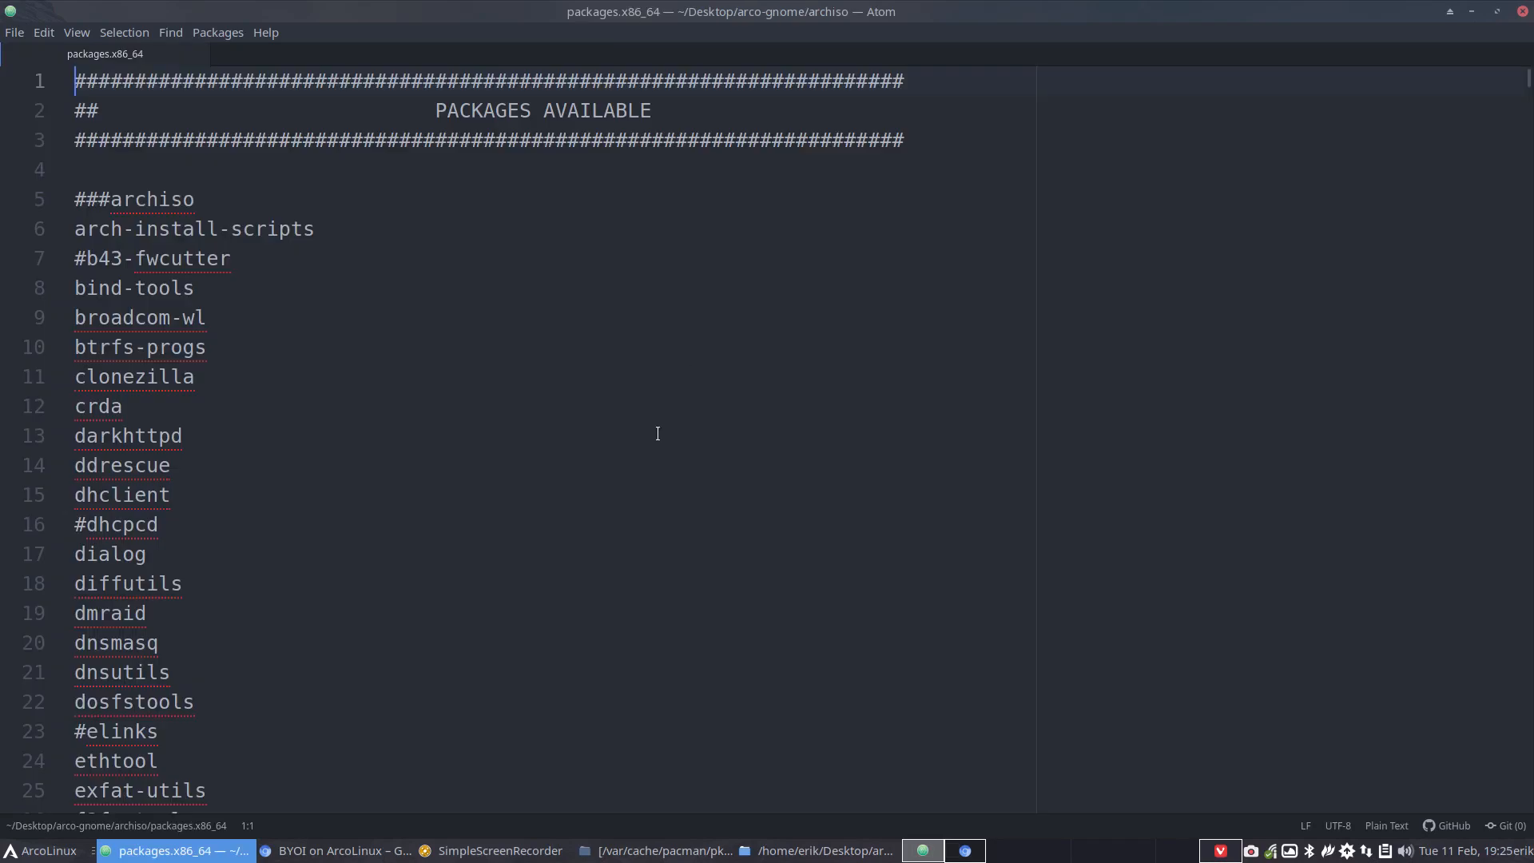
{"action": "scroll", "scroll_direction": "down", "scroll_amount": 3}
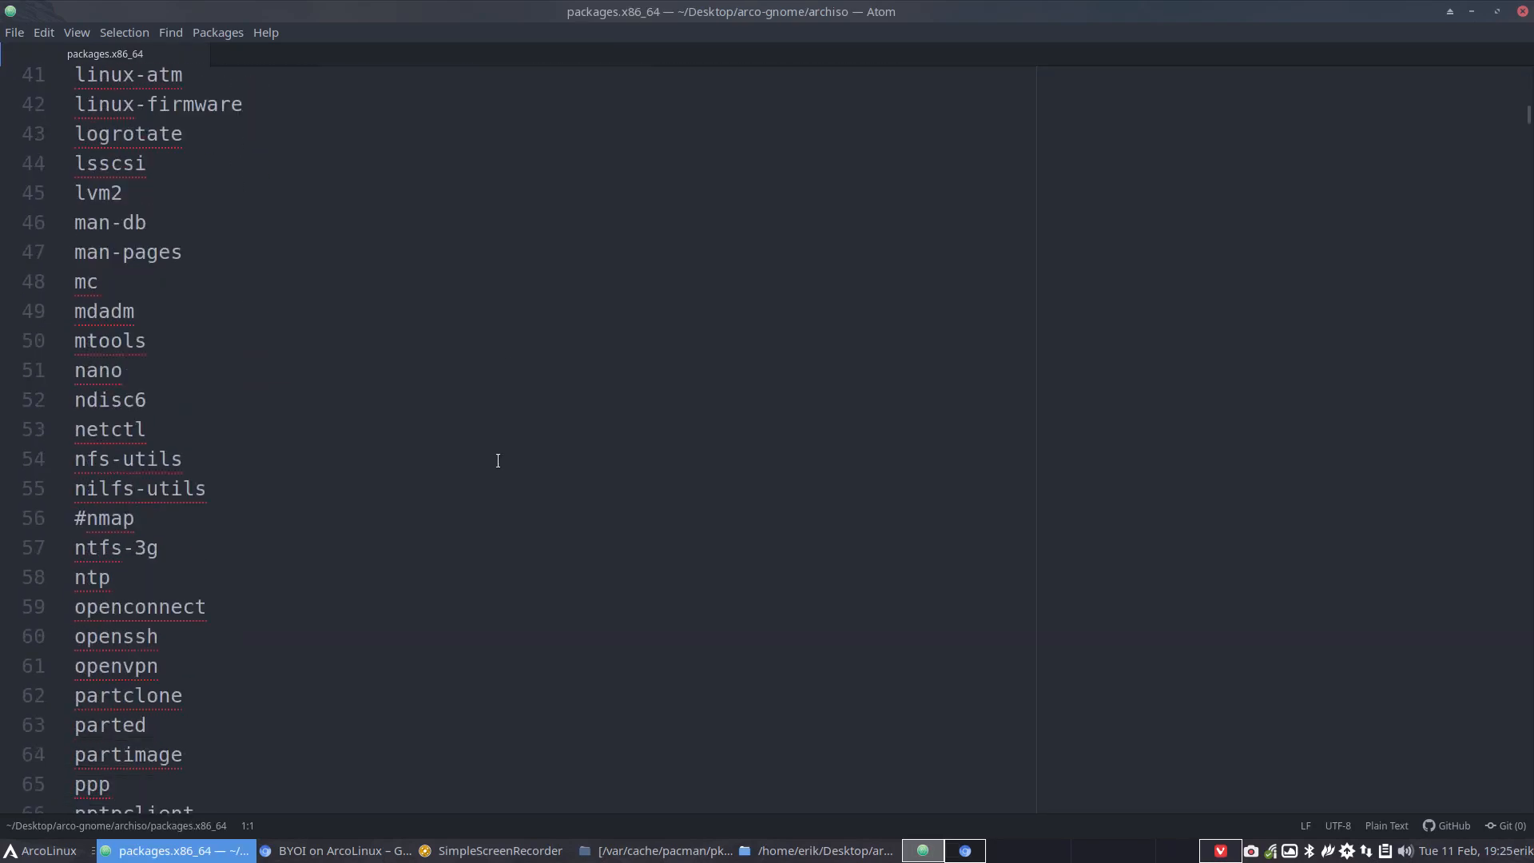
{"action": "scroll", "scroll_direction": "down", "scroll_amount": 3}
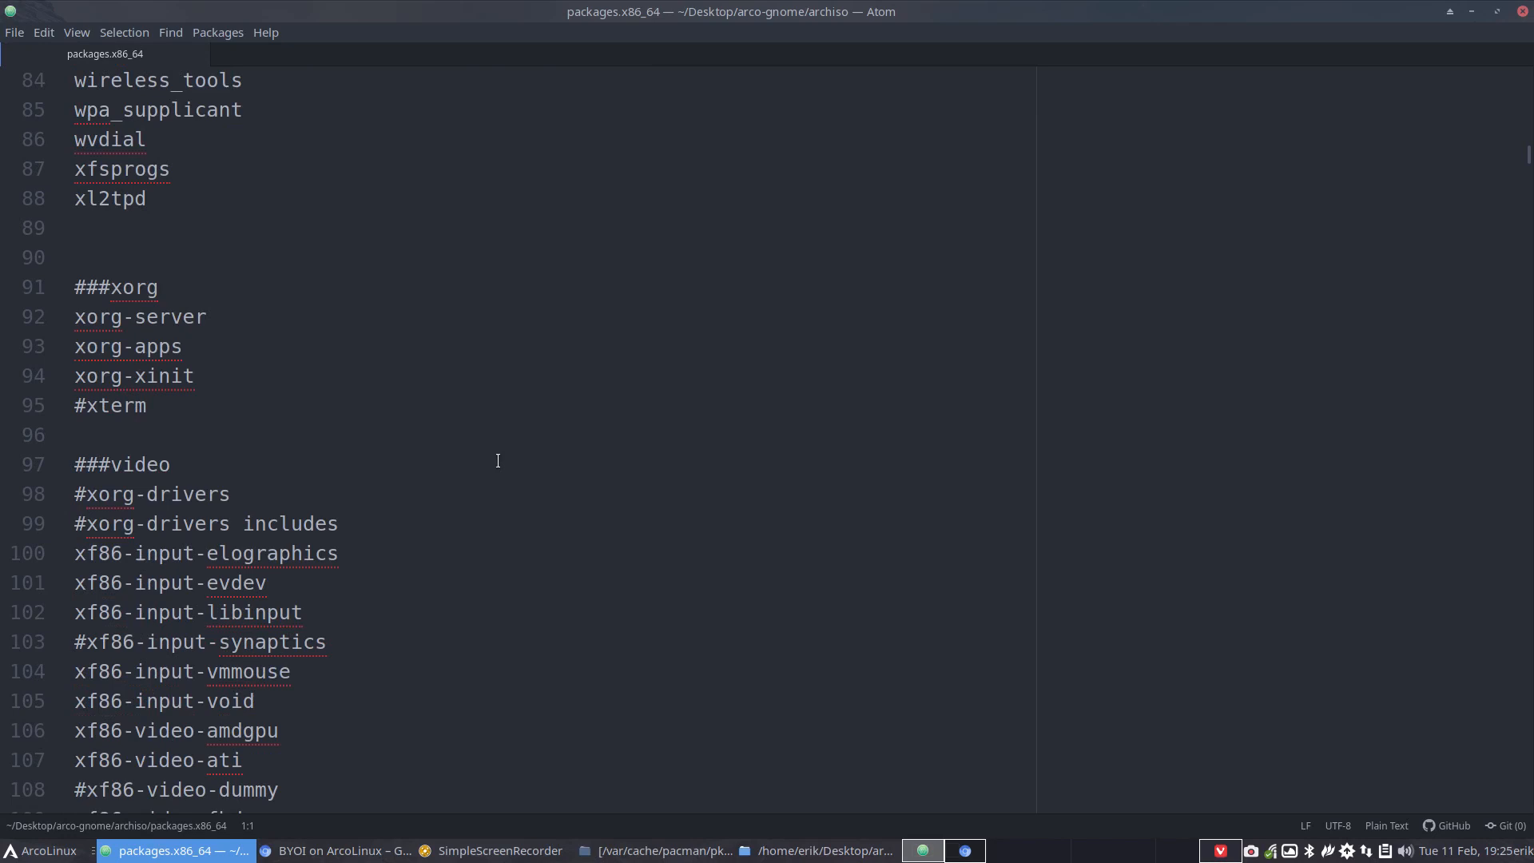
{"action": "mouse_move", "coordinate": [1387, 824]}
{"action": "type", "text": "perl"}
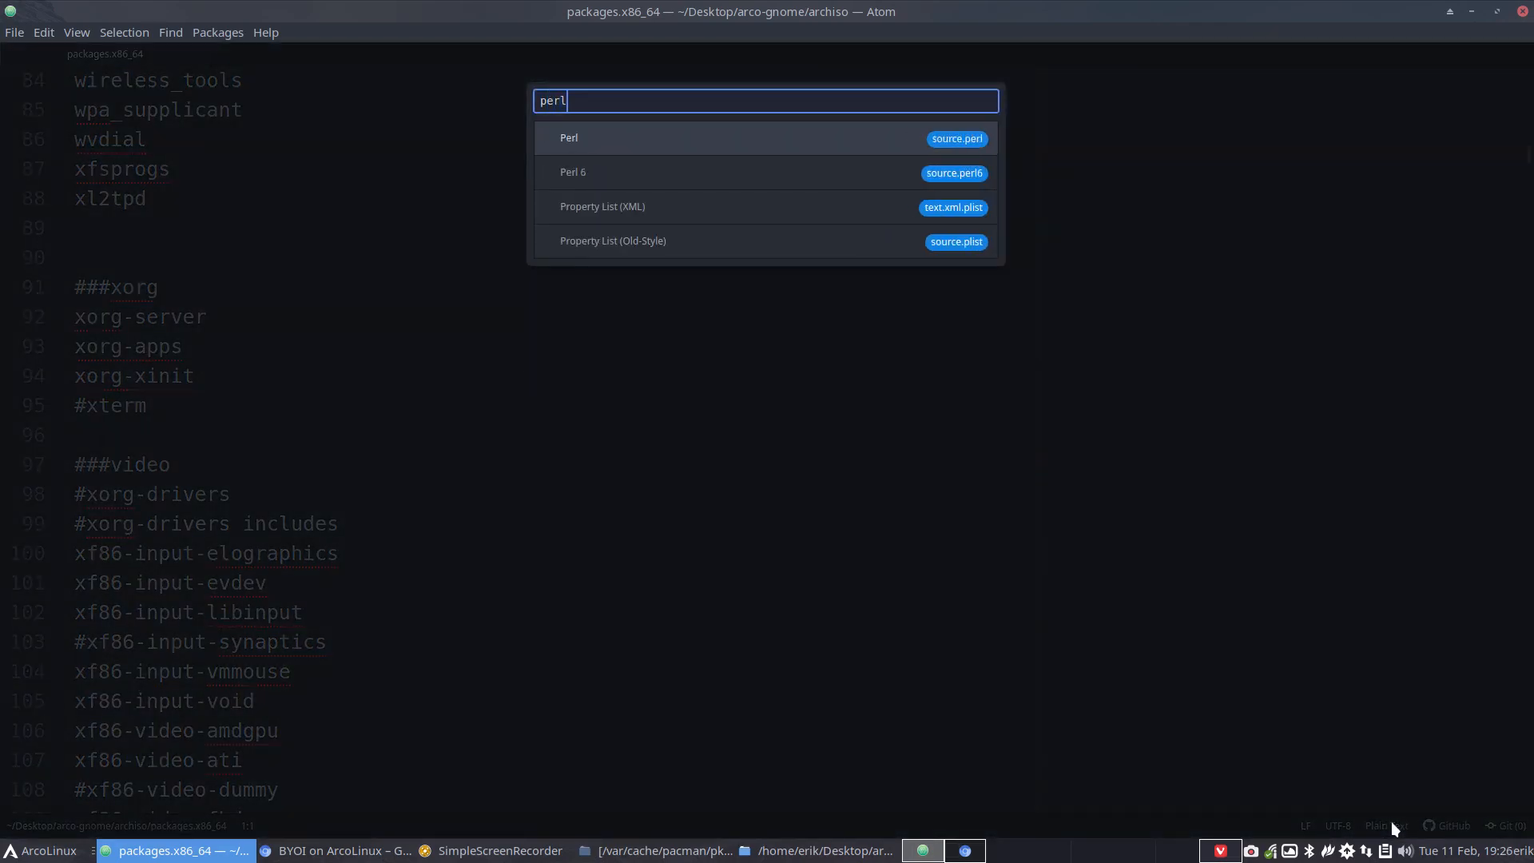
{"action": "left_click", "coordinate": [569, 138]}
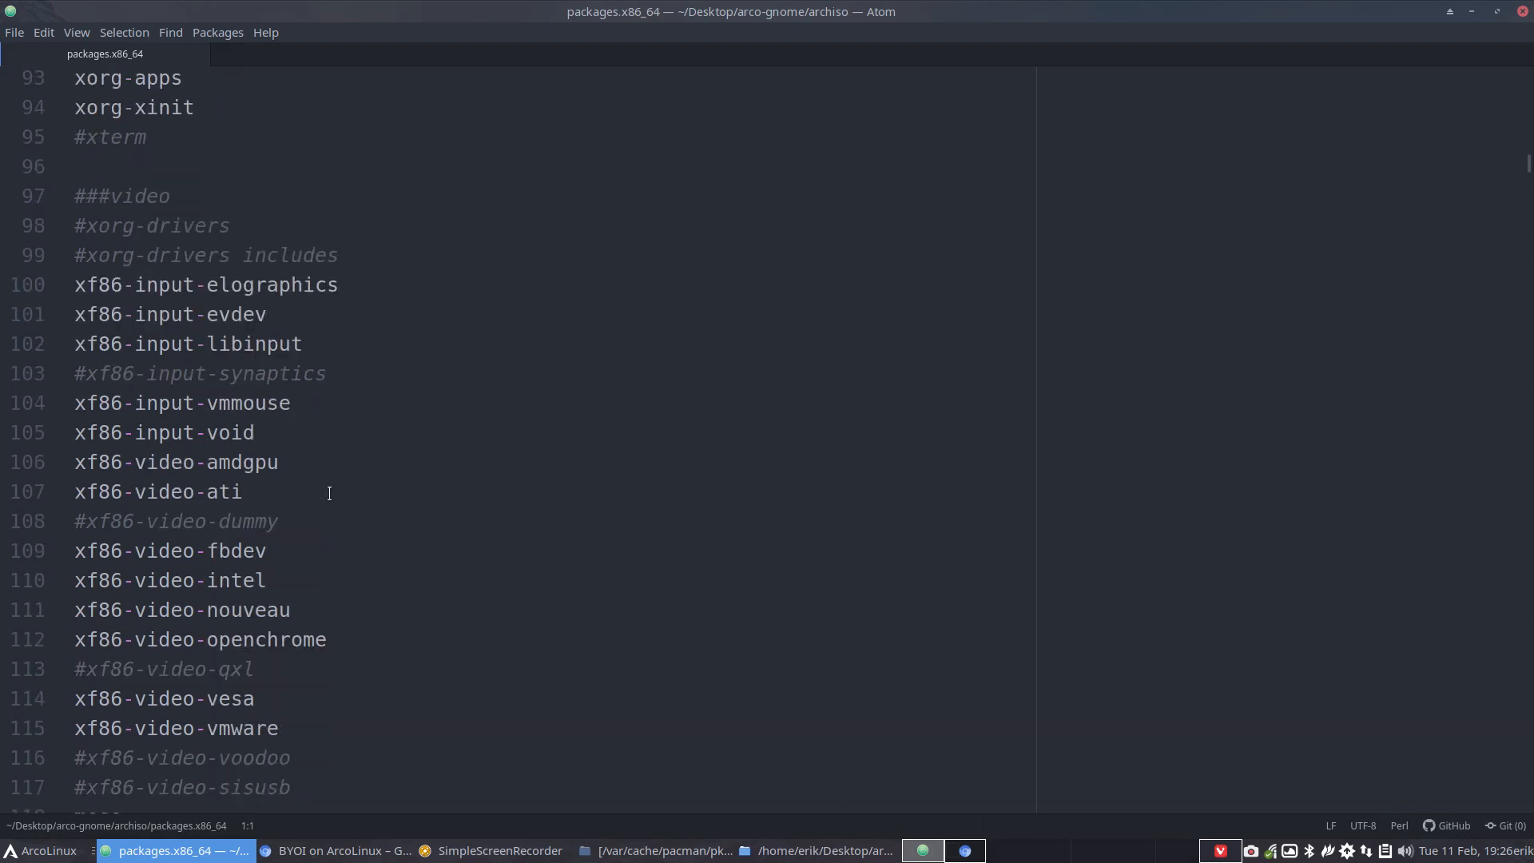
{"action": "scroll", "scroll_direction": "down", "scroll_amount": 3}
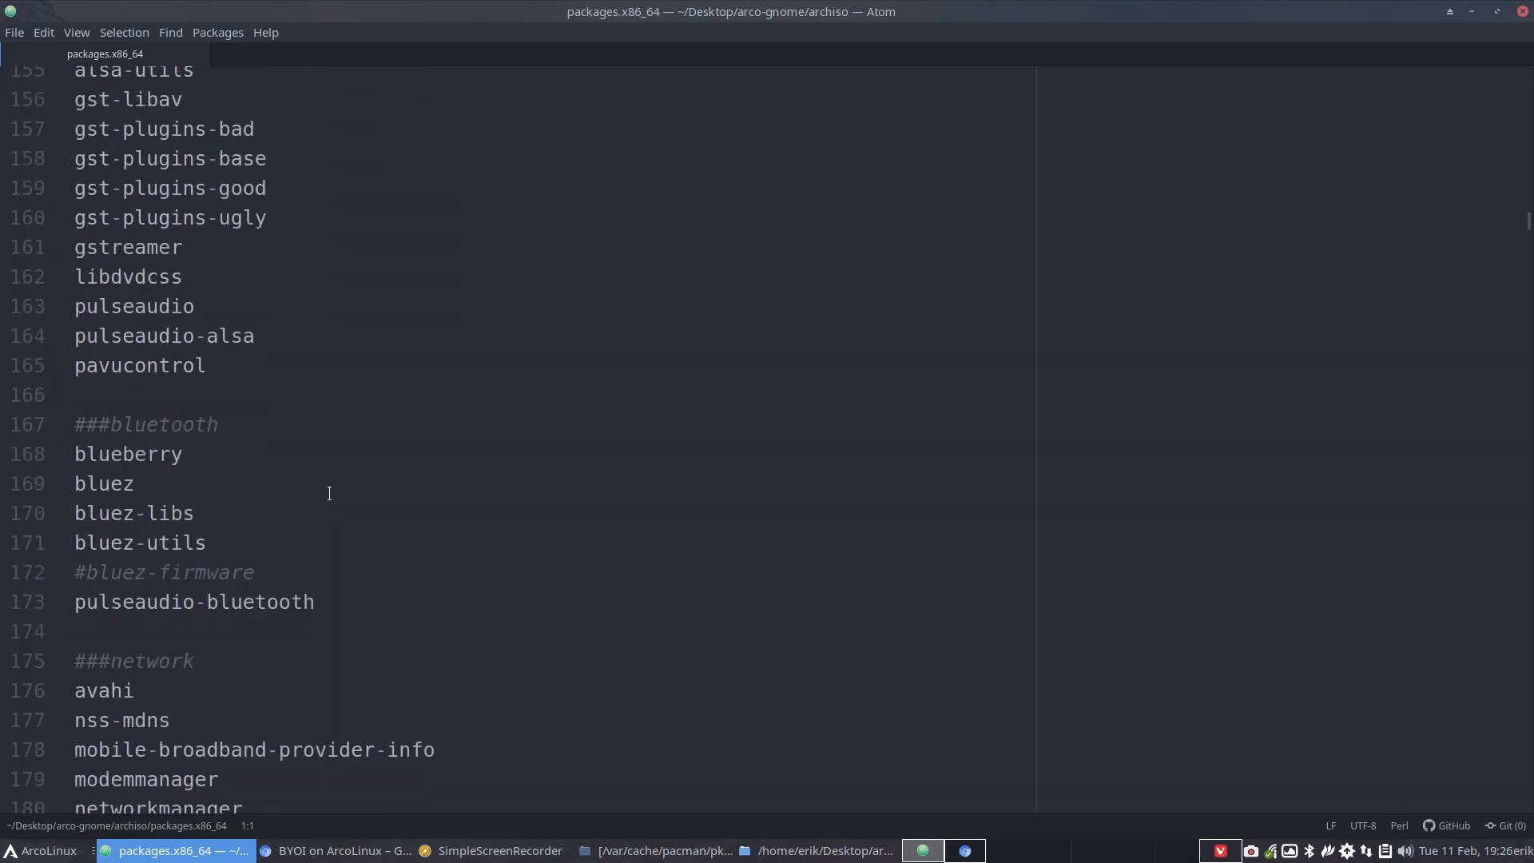
{"action": "scroll", "scroll_direction": "down", "scroll_amount": 3}
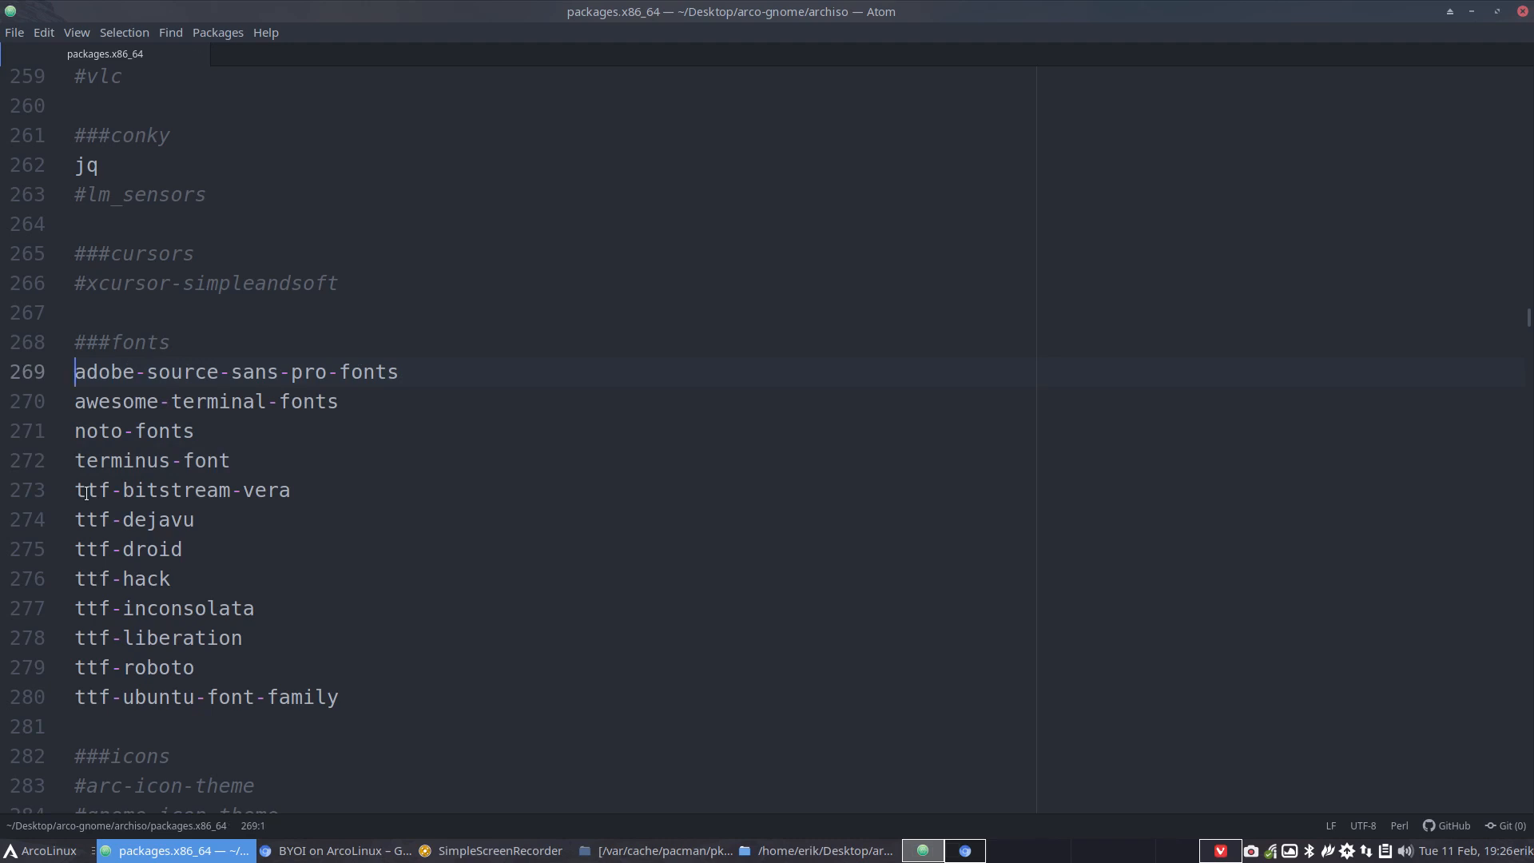
{"action": "mouse_move", "coordinate": [320, 319]}
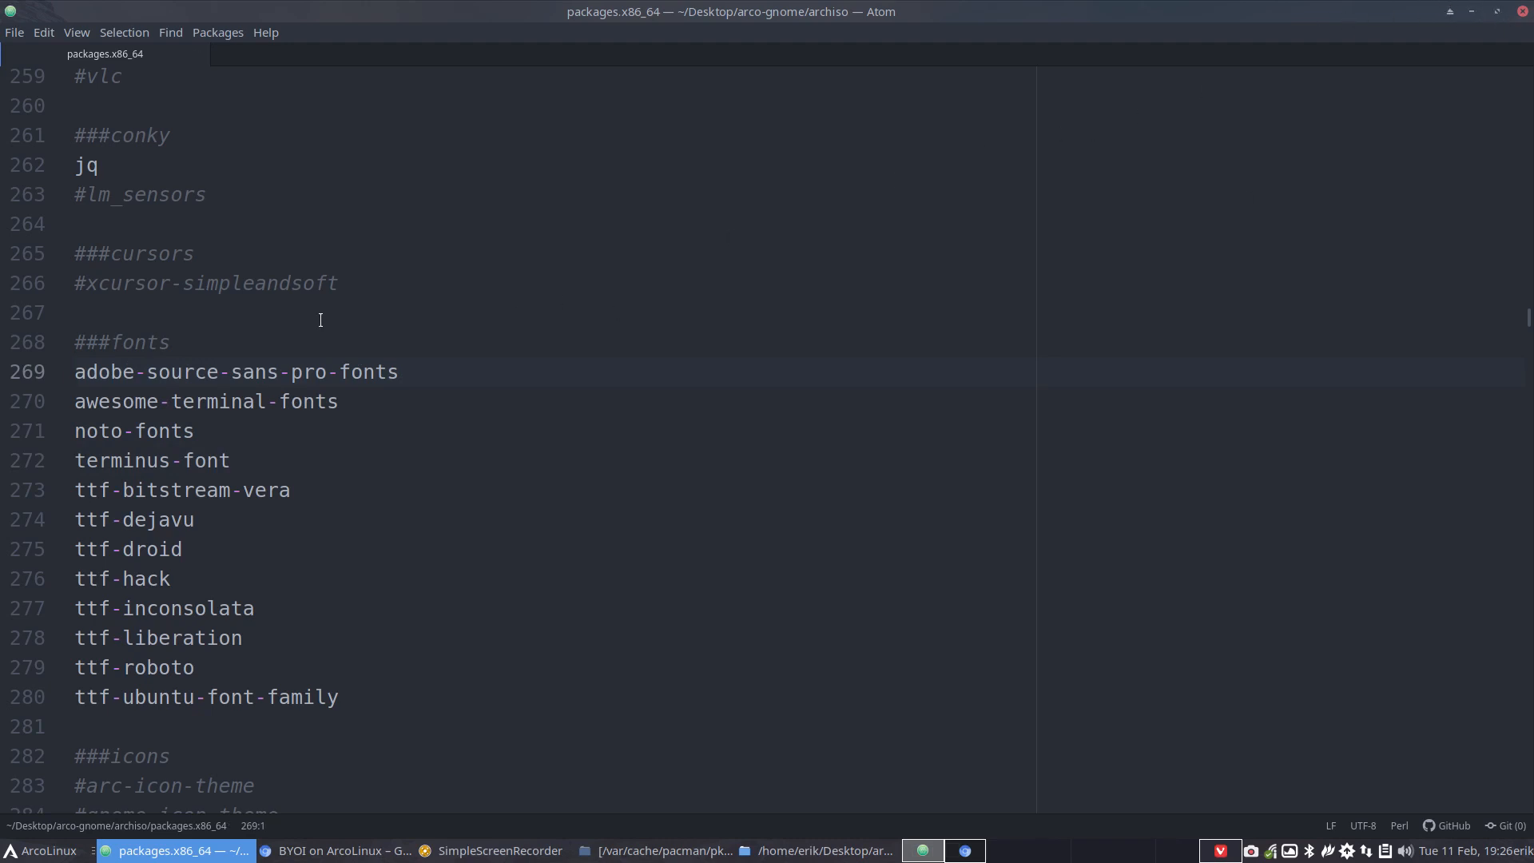
{"action": "scroll", "scroll_direction": "down", "scroll_amount": 3}
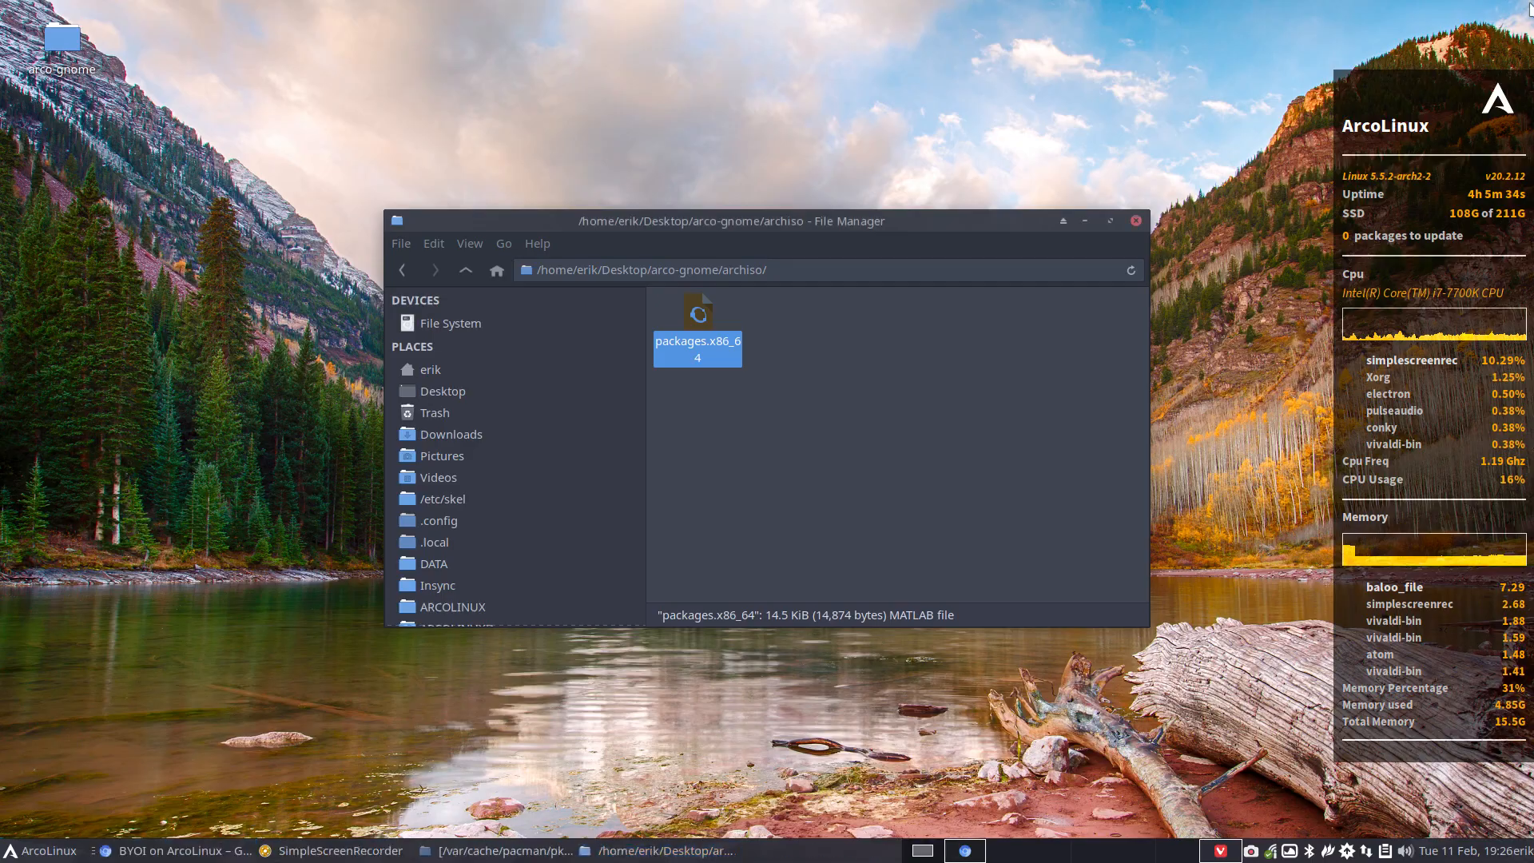
- Navigate up to arco-gnome and into its installation-scripts folder
{"action": "left_click", "coordinate": [495, 269]}
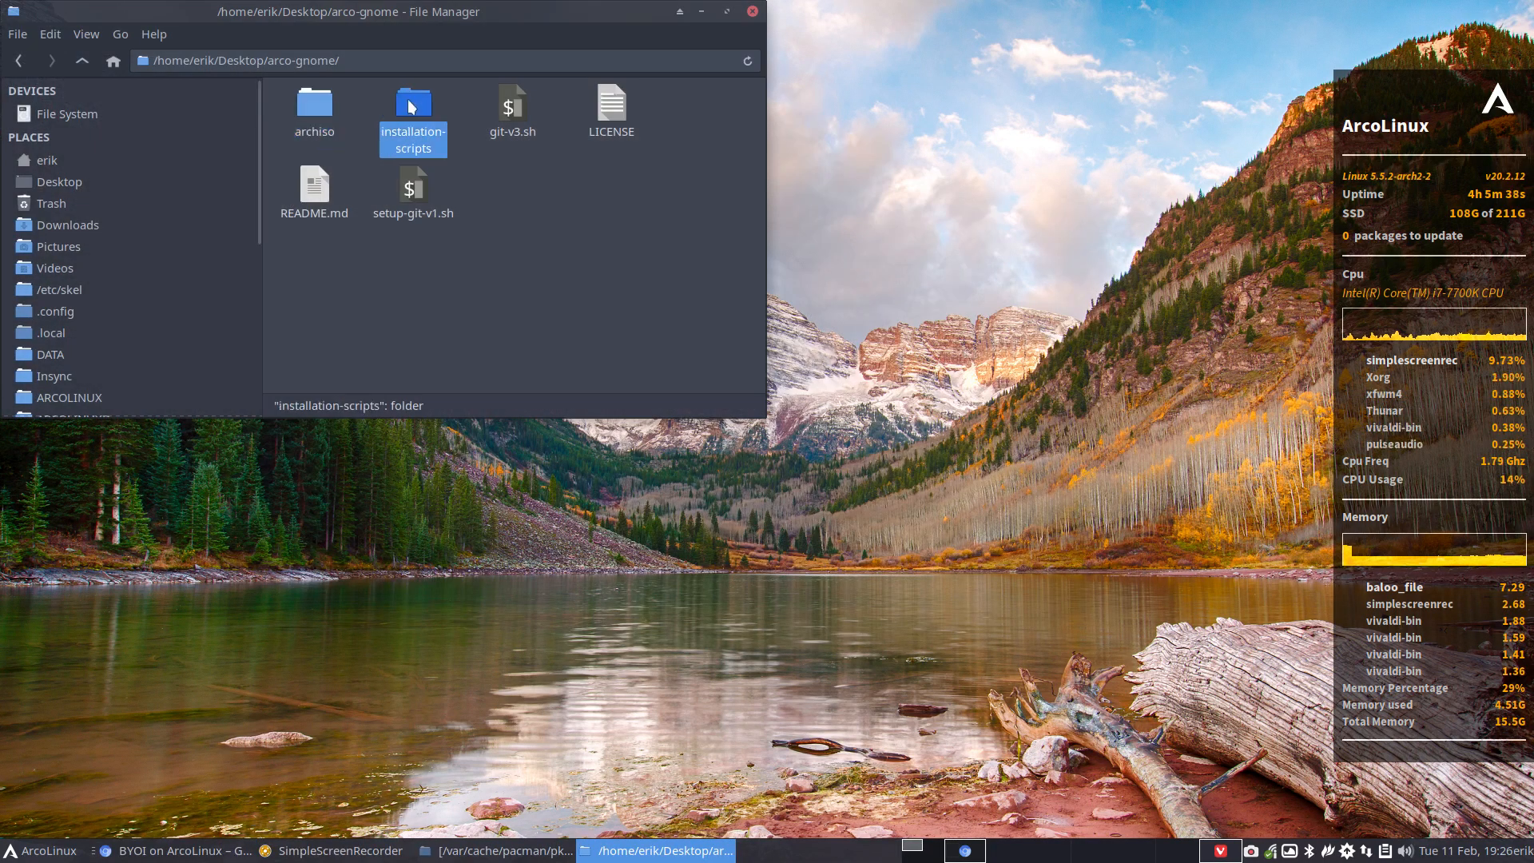
{"action": "double_click", "coordinate": [412, 103]}
{"action": "type", "text": "./40-build-the-iso-local-again.sh"}
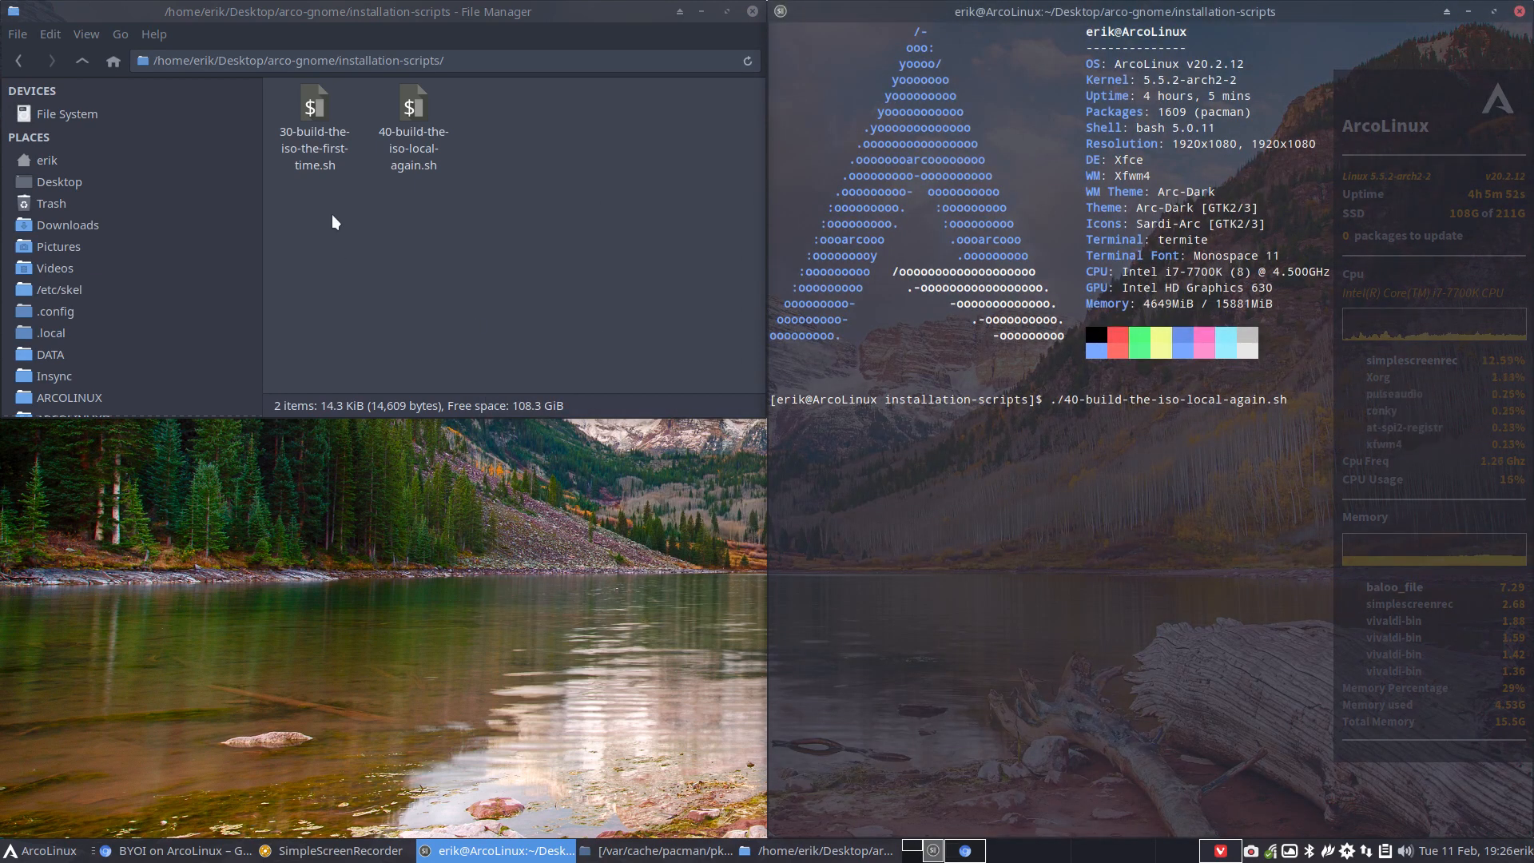
- Show /var/cache/pacman/pkg in a second window and select the local rebuild script
{"action": "left_click", "coordinate": [315, 128]}
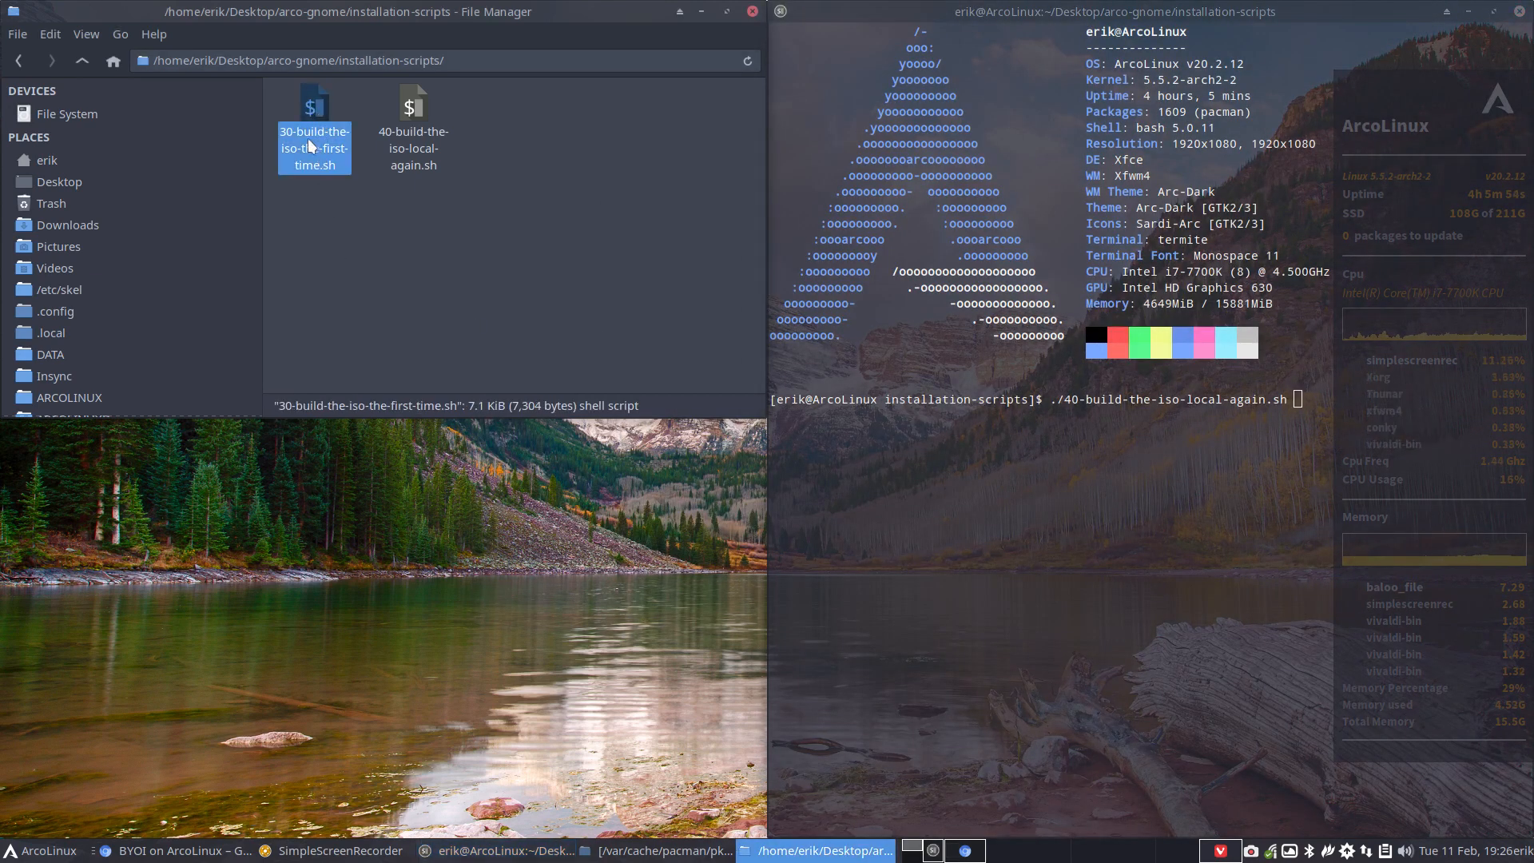
{"action": "mouse_move", "coordinate": [323, 213]}
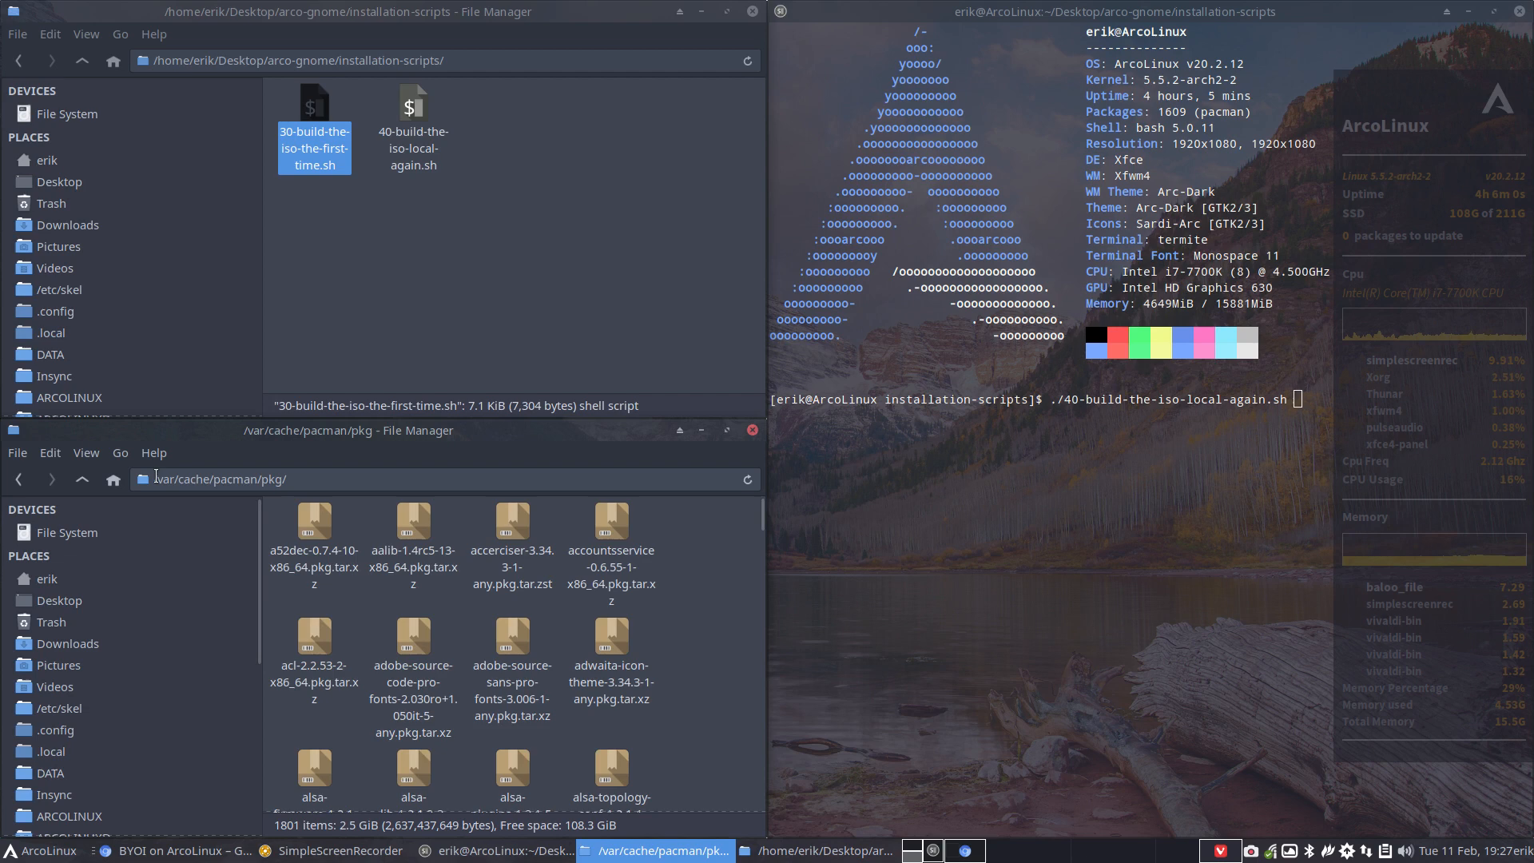
{"action": "left_click", "coordinate": [294, 478]}
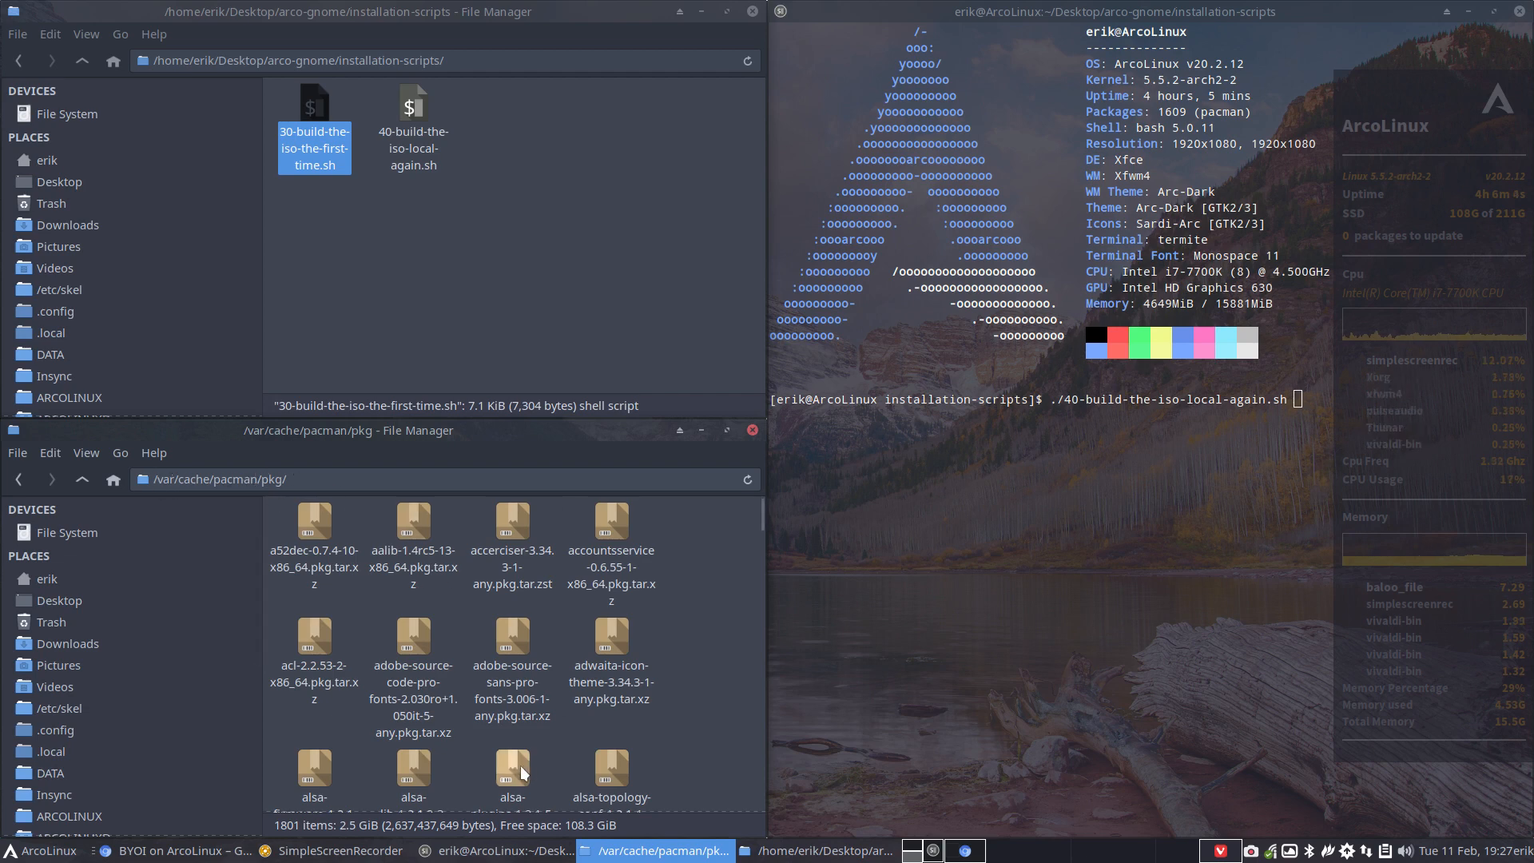
{"action": "left_click", "coordinate": [302, 479]}
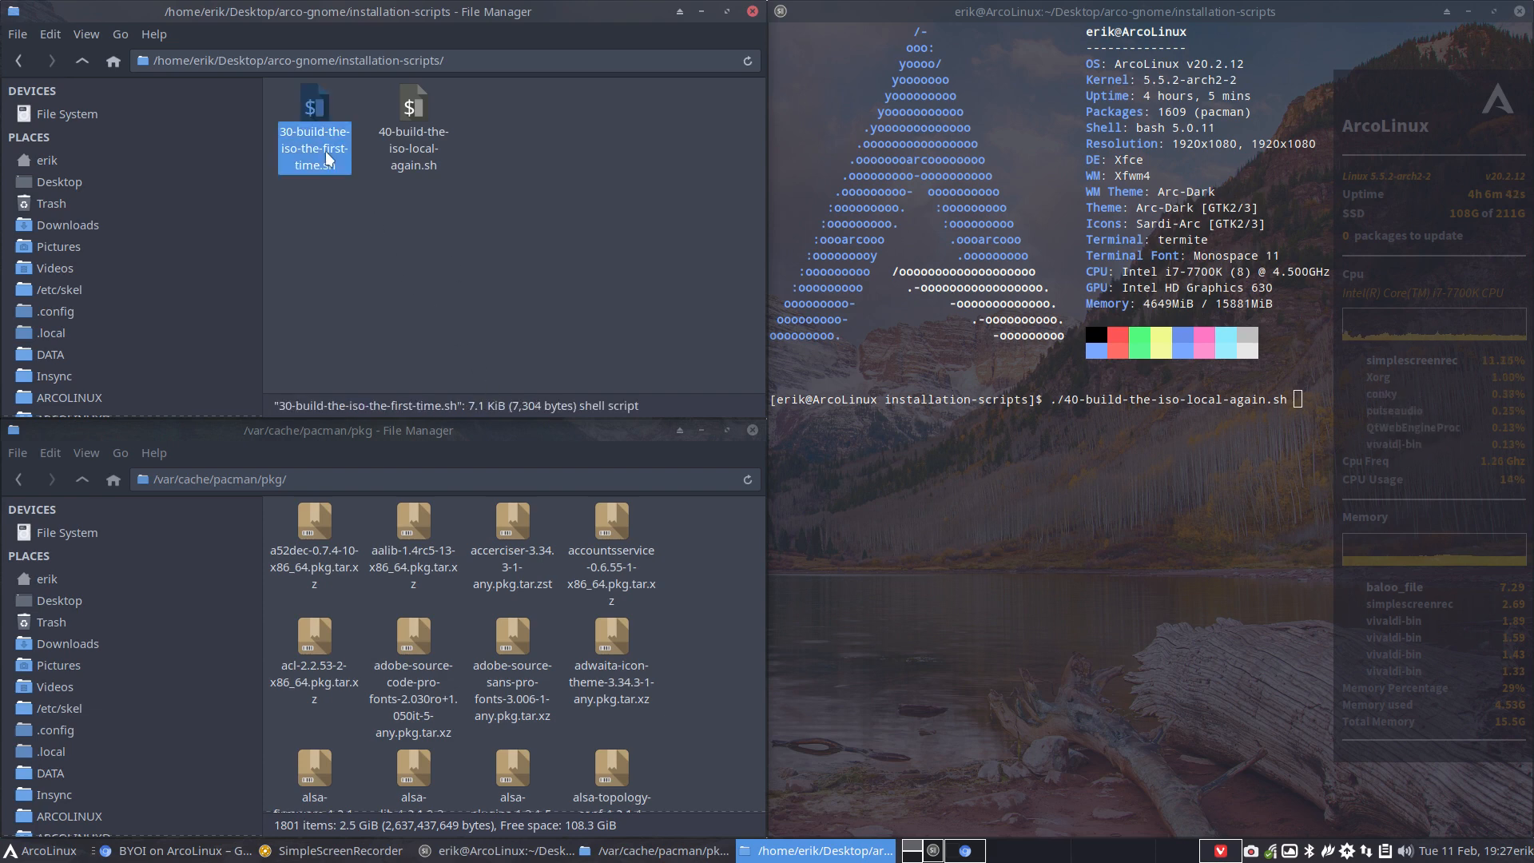
{"action": "left_click", "coordinate": [412, 128]}
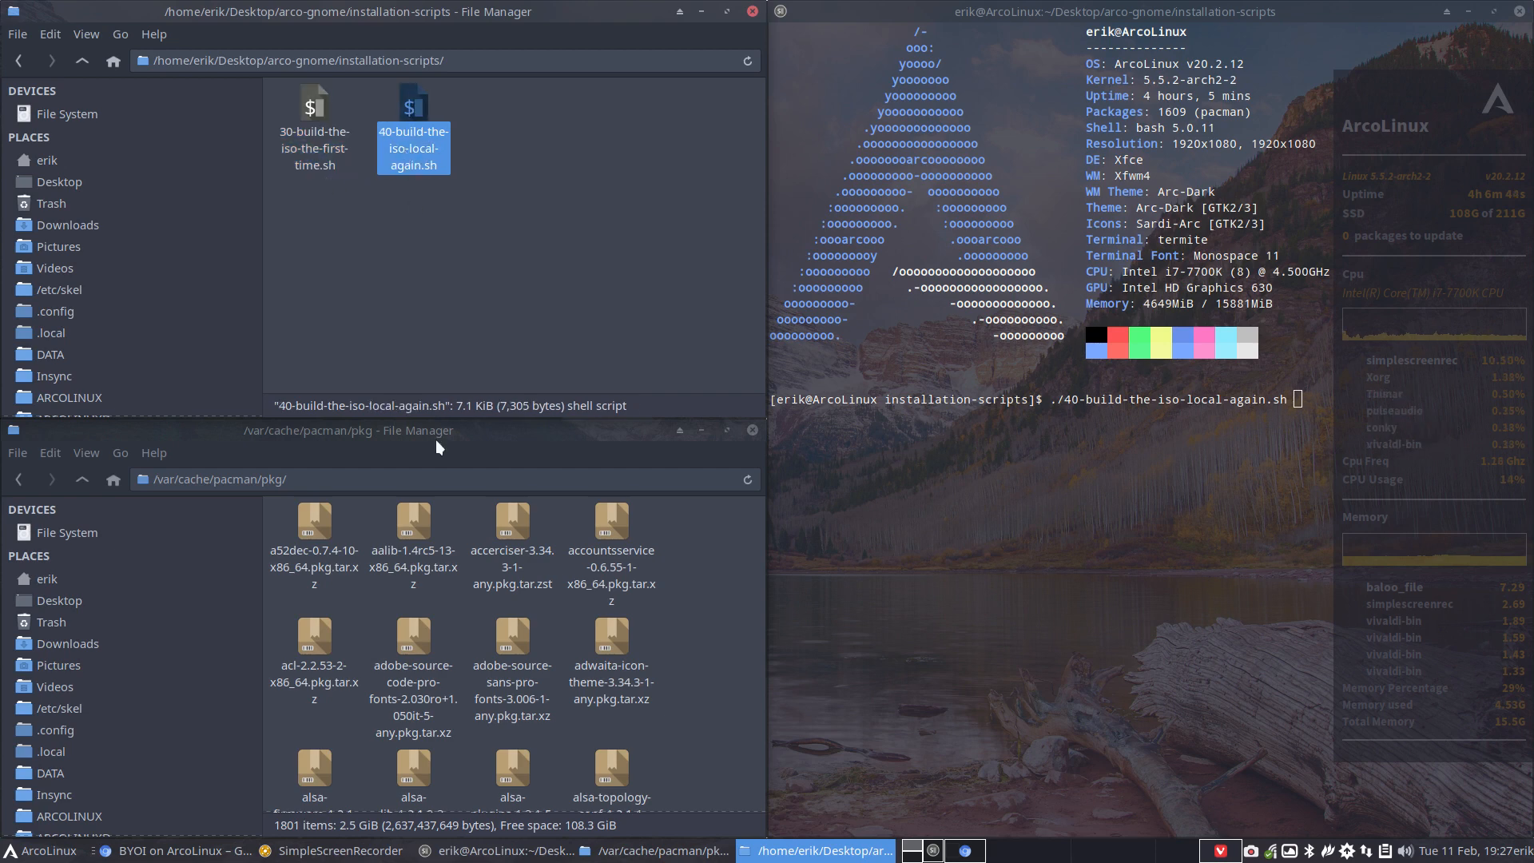
{"action": "mouse_move", "coordinate": [724, 727]}
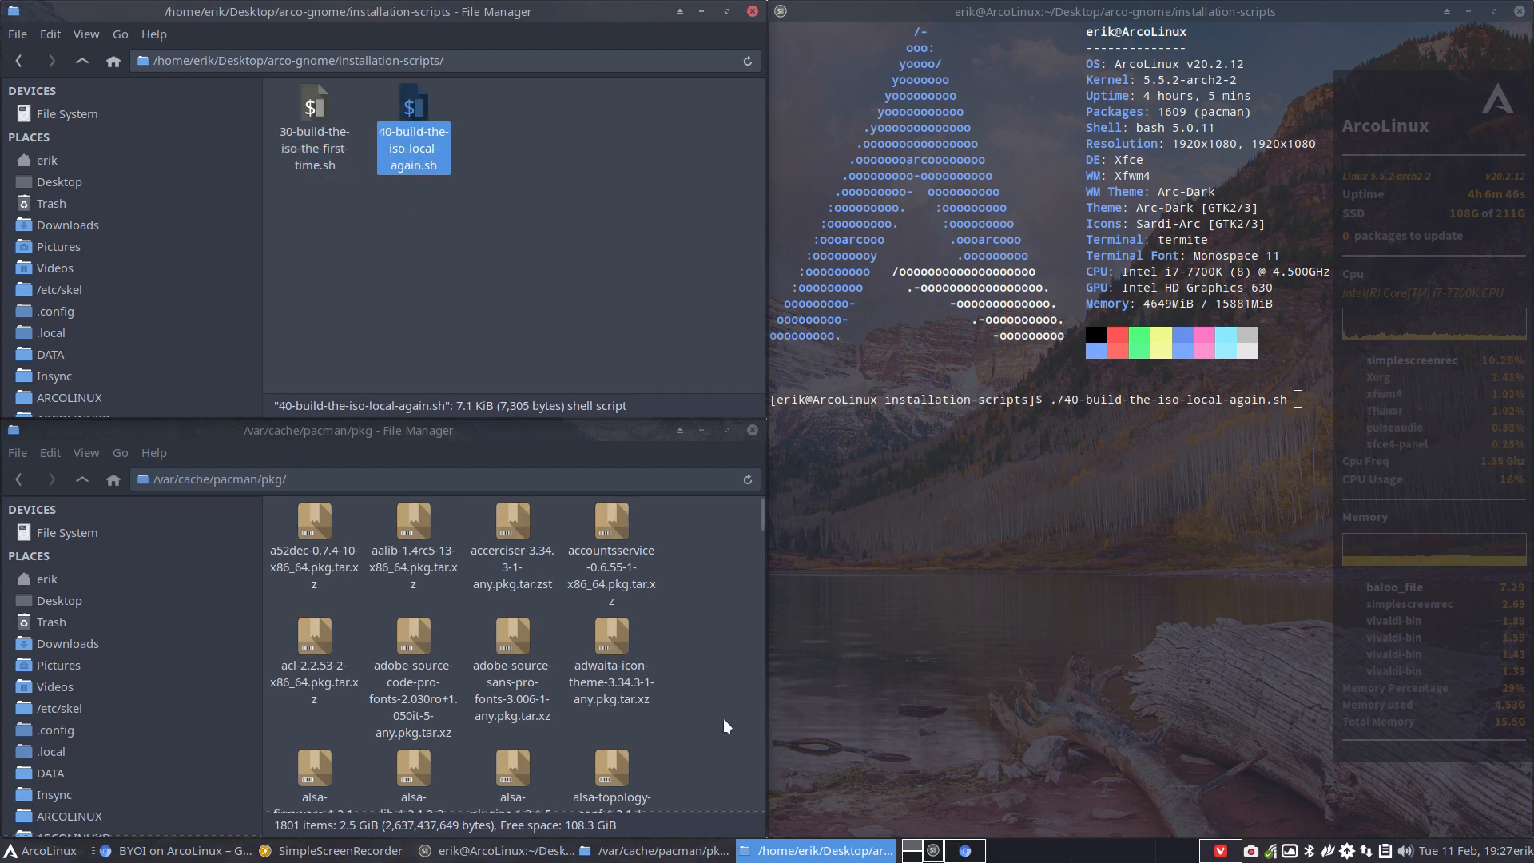
{"action": "mouse_move", "coordinate": [380, 802]}
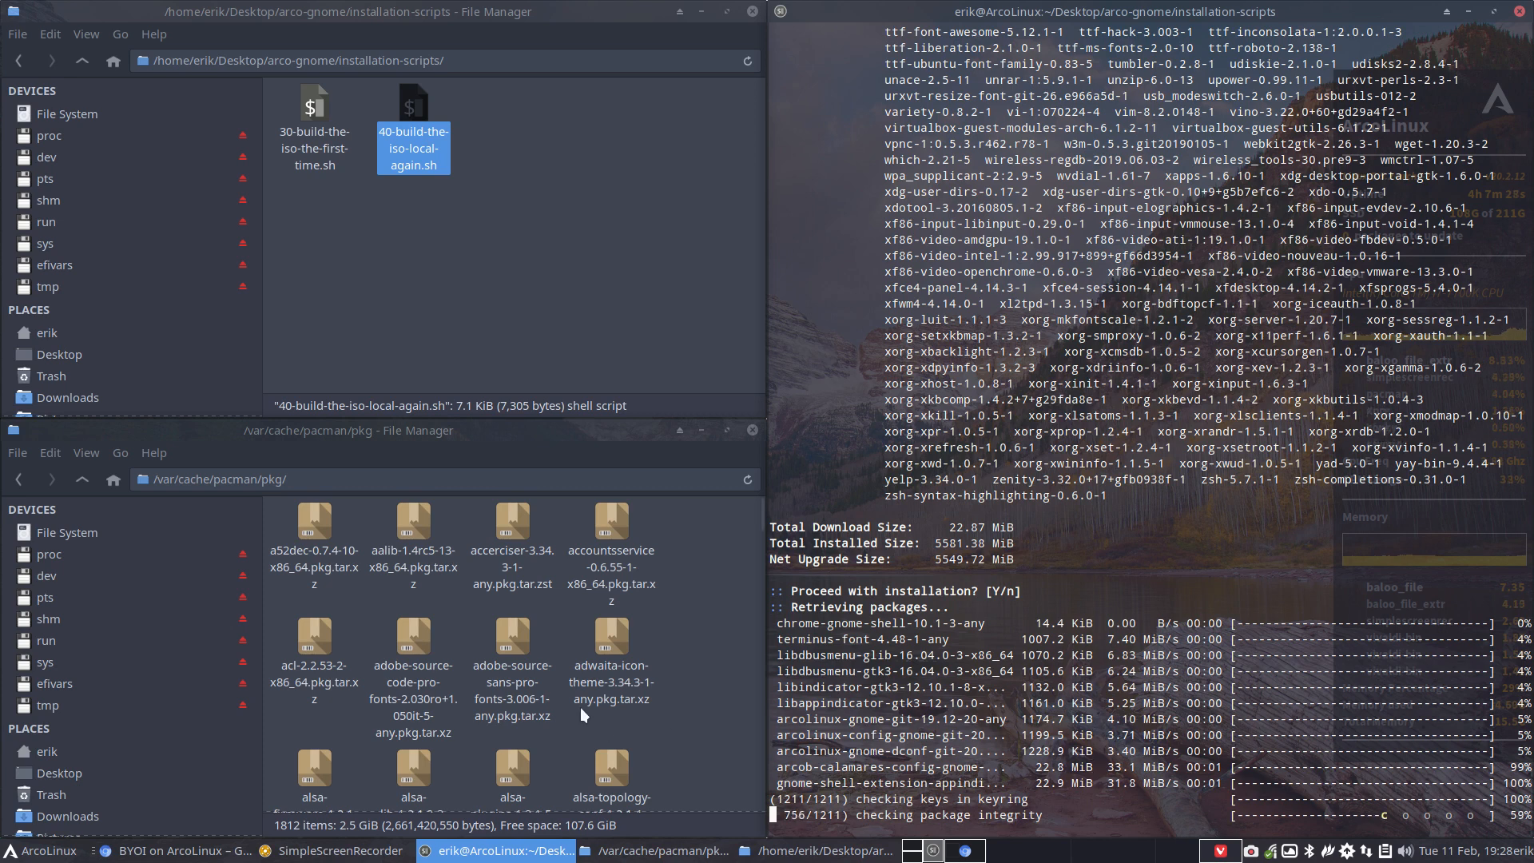
{"action": "mouse_move", "coordinate": [738, 499]}
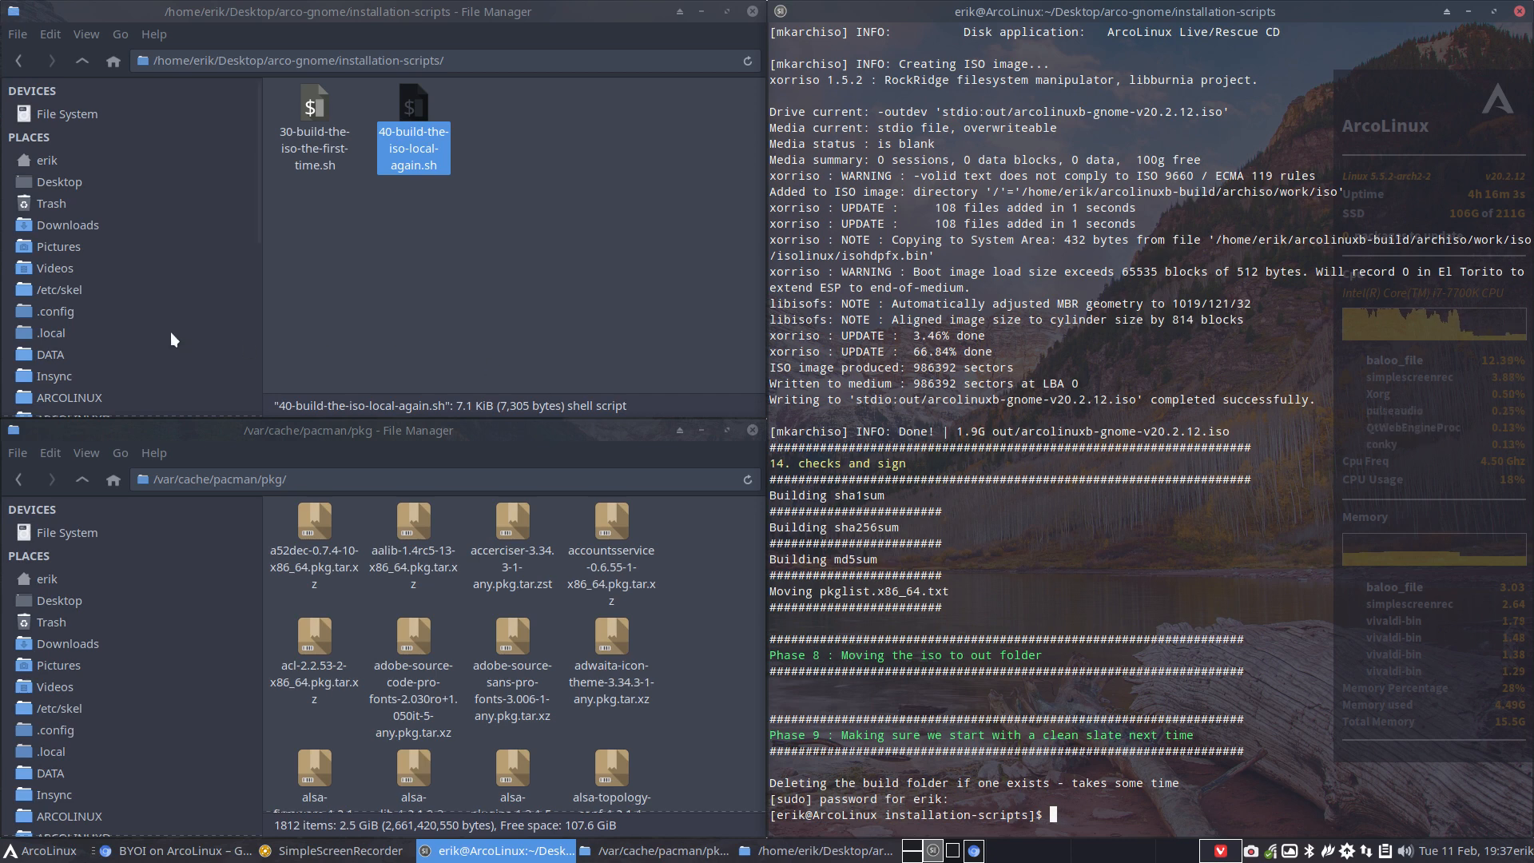
- Show ArcoLinuxB-Out in the home folder and select arcolinuxb-gnome-v20.2.12.iso to see its size
{"action": "left_click", "coordinate": [46, 159]}
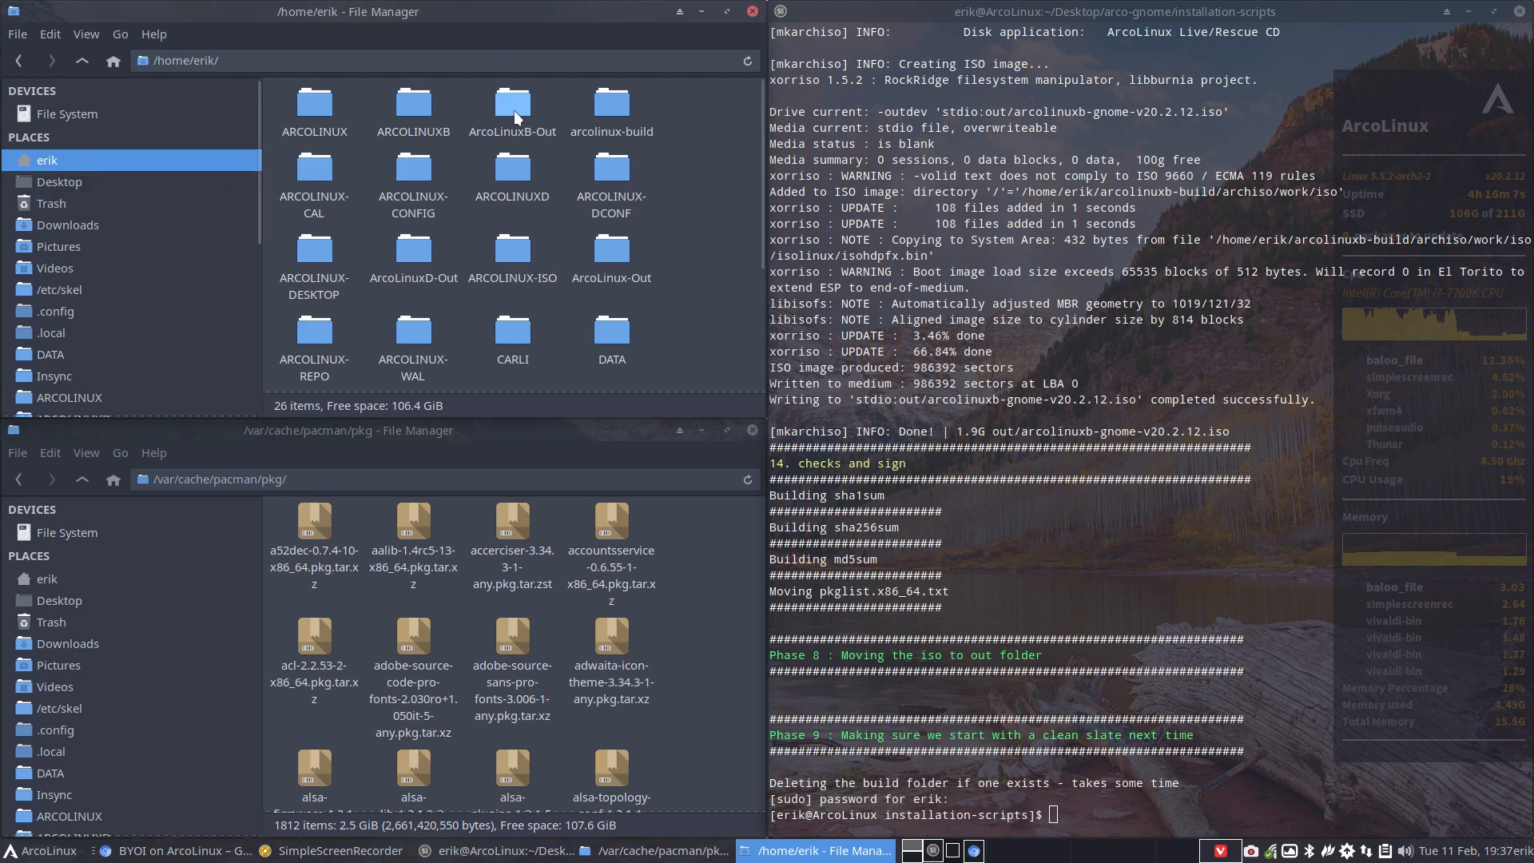
{"action": "double_click", "coordinate": [511, 106]}
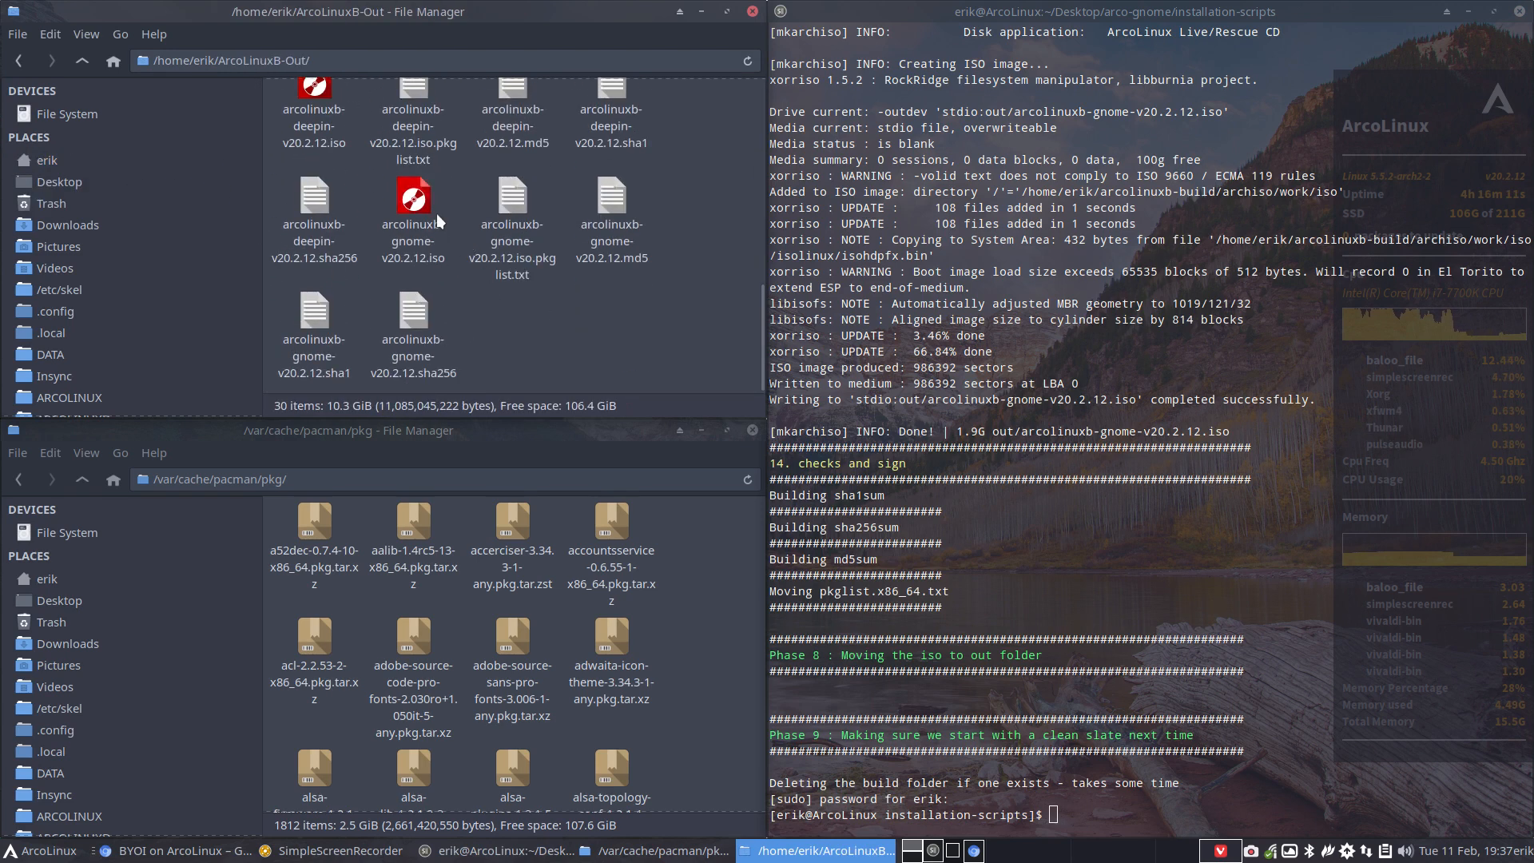
{"action": "left_click", "coordinate": [412, 206]}
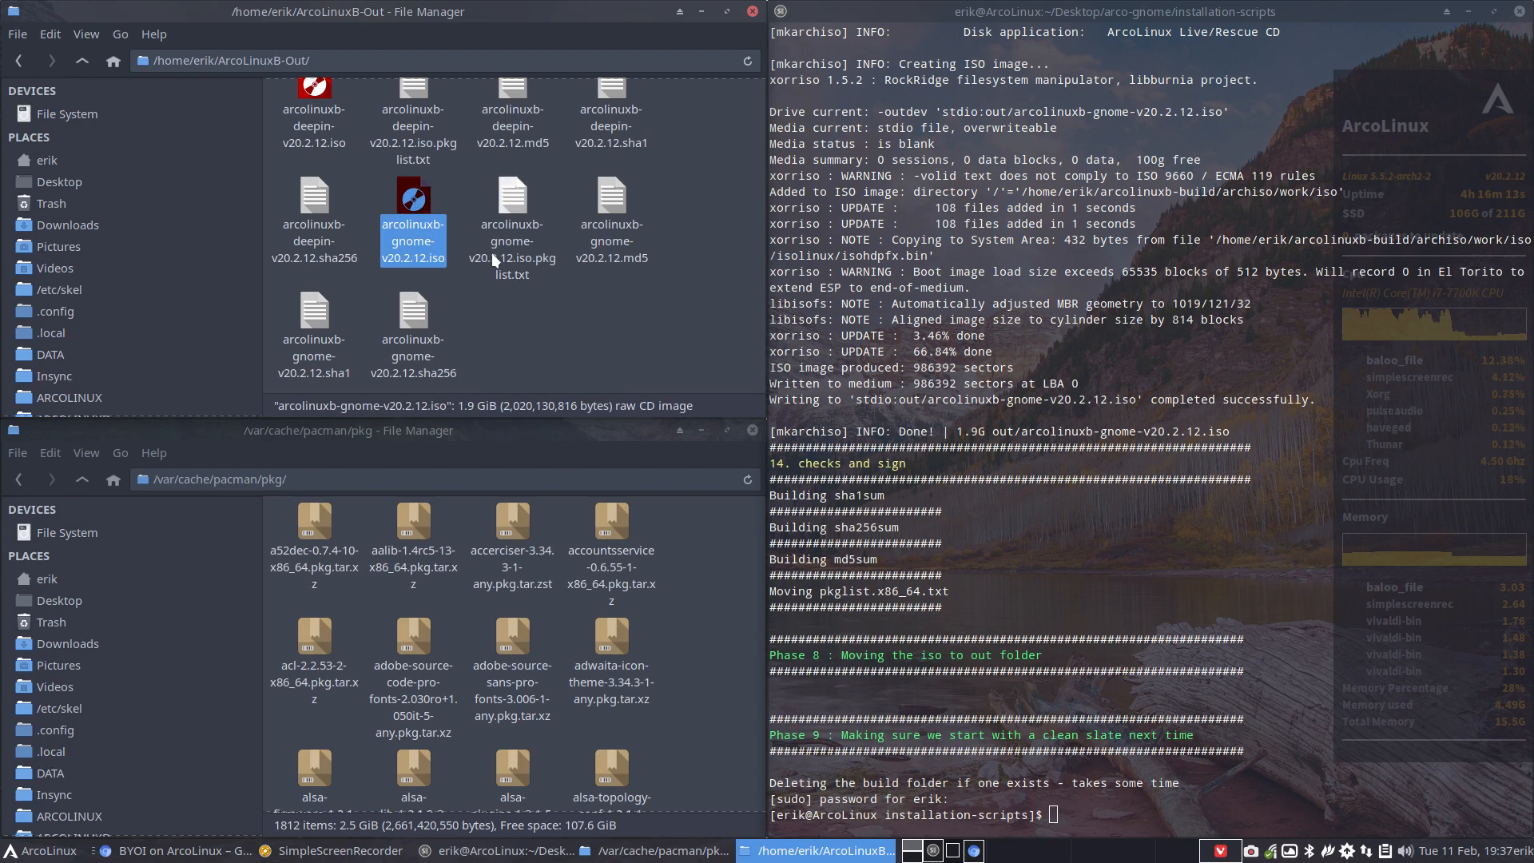